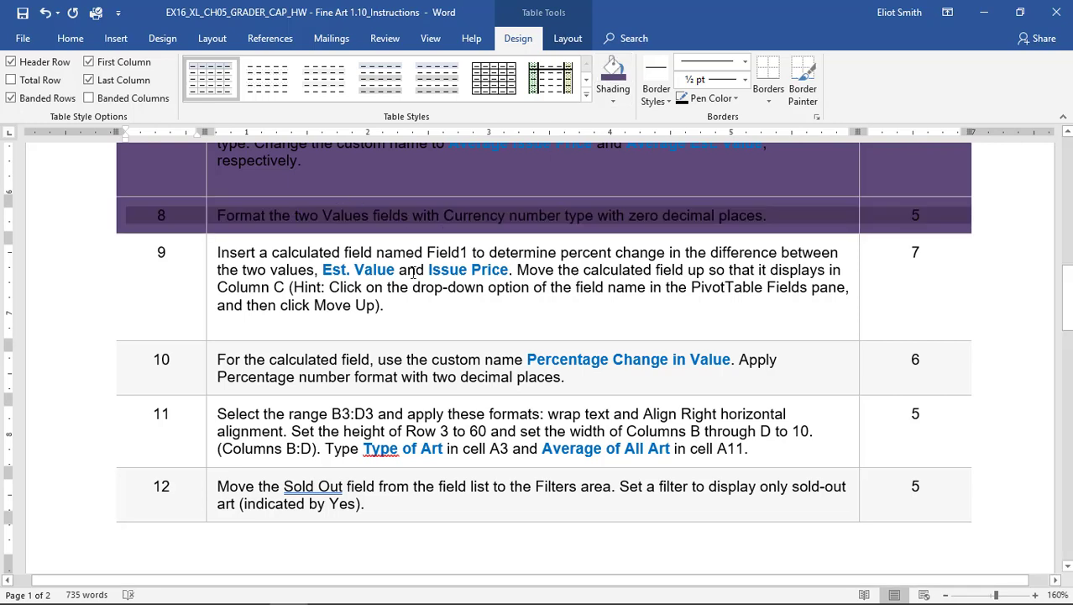
mouse_move(417, 296)
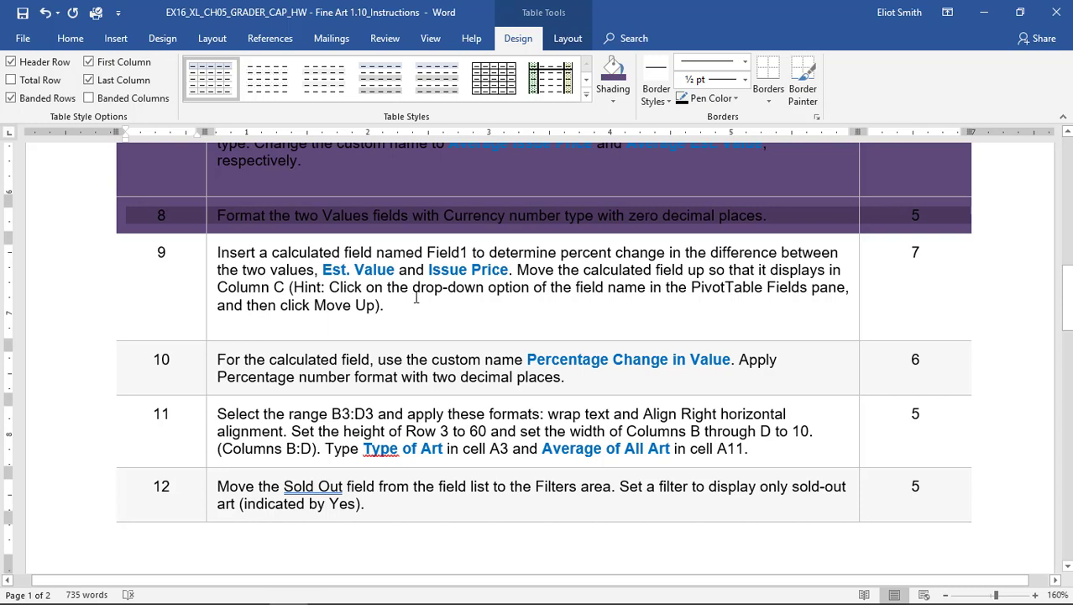
mouse_move(327, 279)
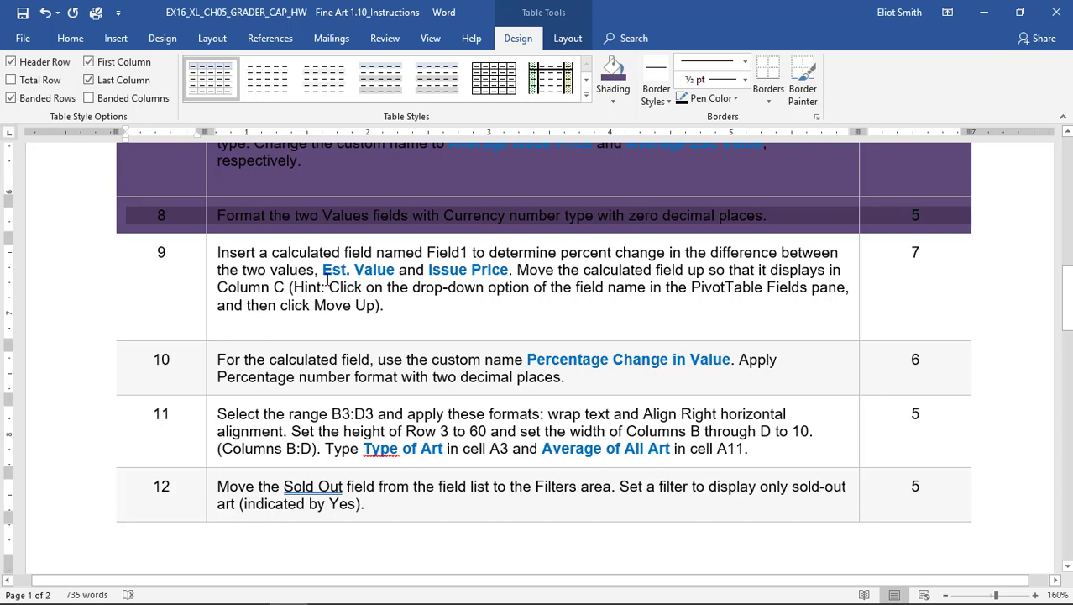
mouse_move(607, 270)
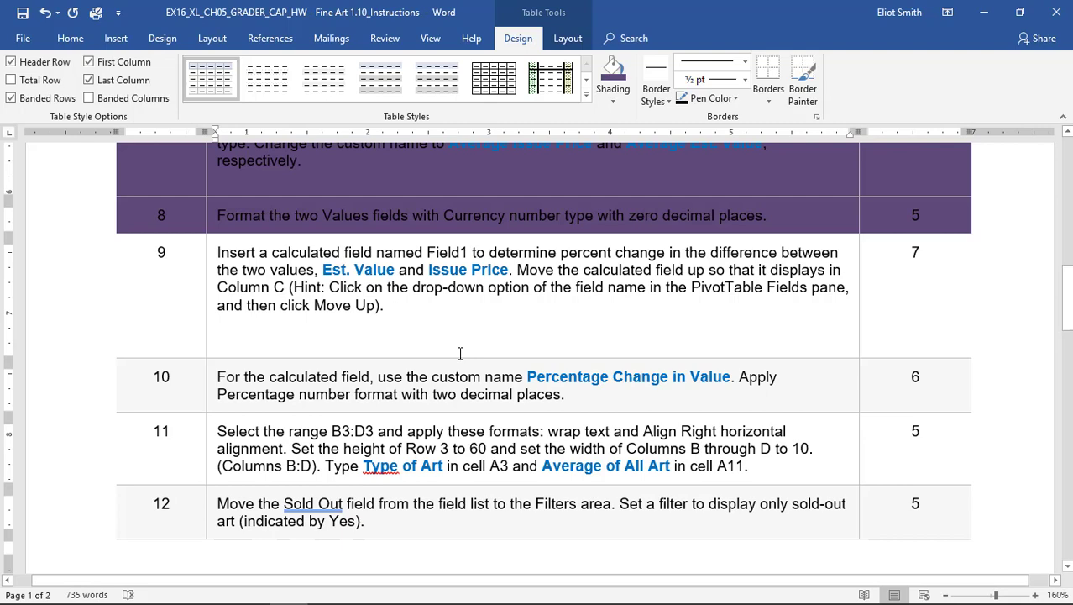
Step: Insert the step 9 equation: % Change = (Final − Initial)/Initial = (Est.Value − Issue Price)/Issue Price
left_click(116, 38)
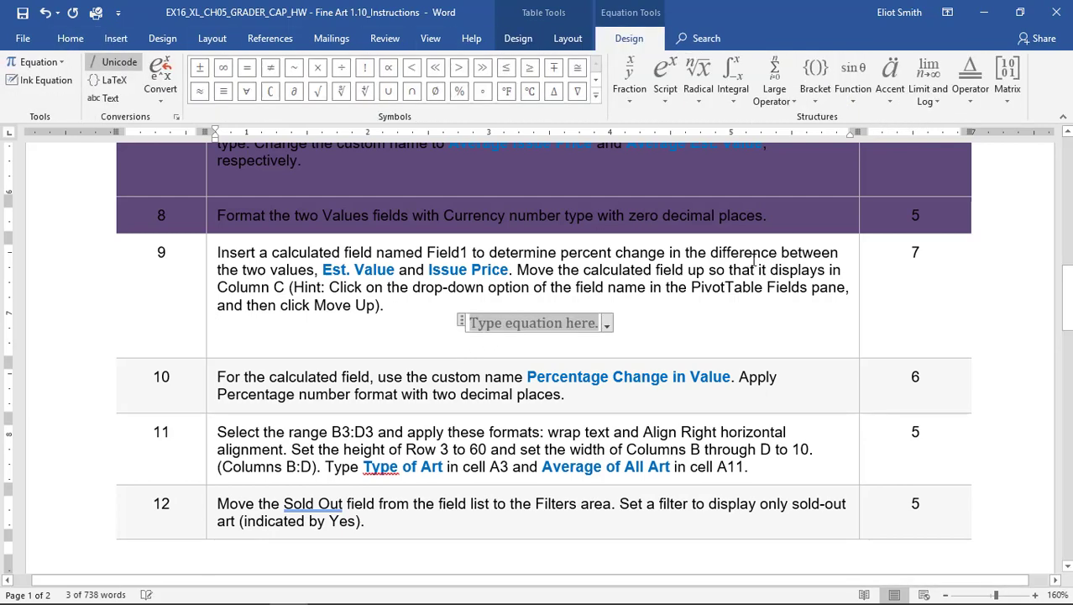
type("% Change")
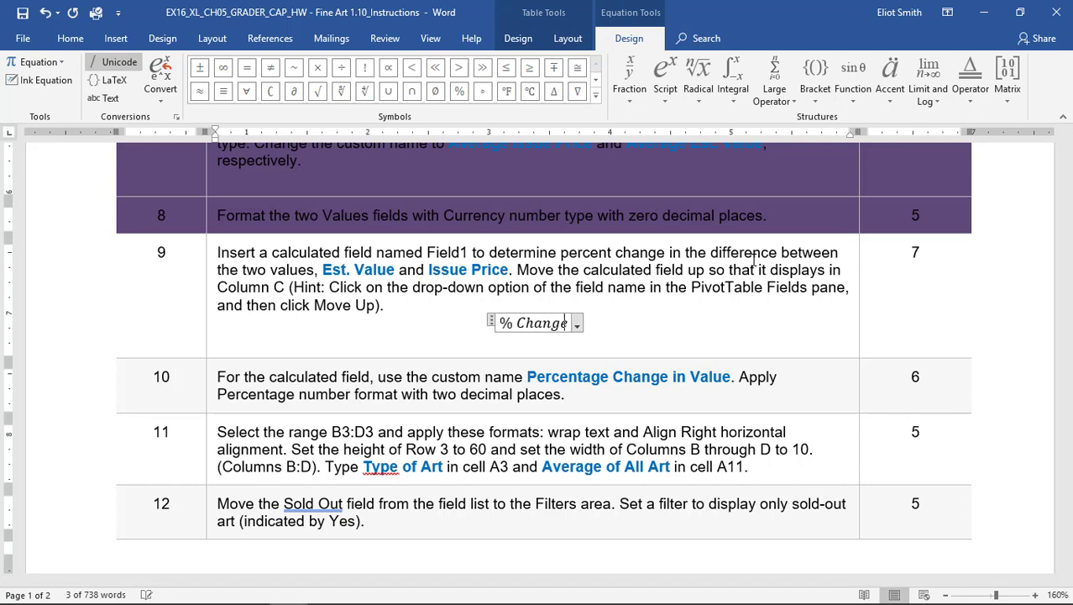
type("= (")
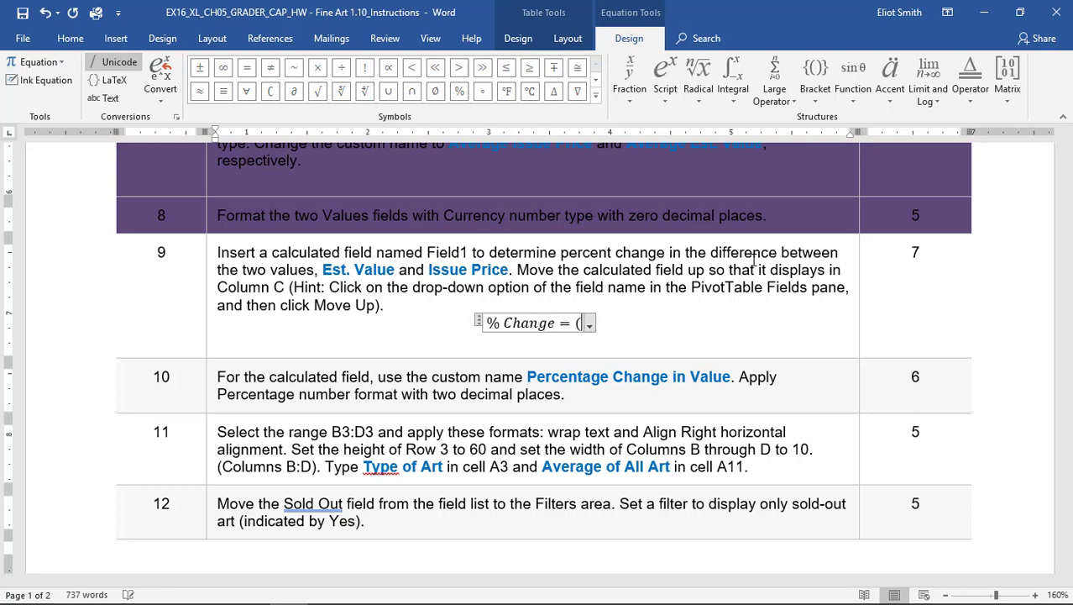
type("Final")
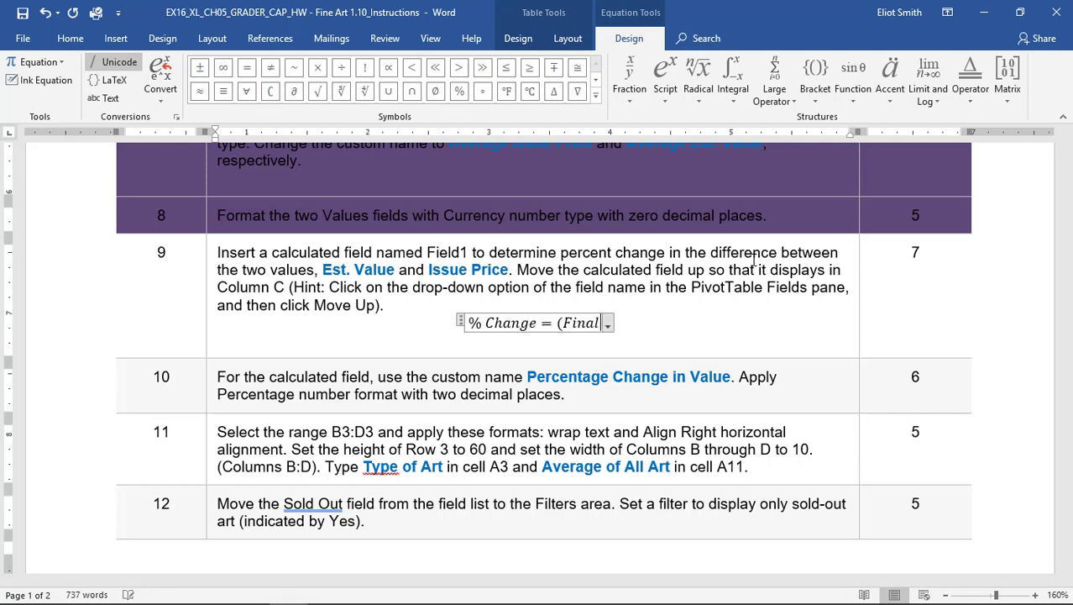
type("− Initial)")
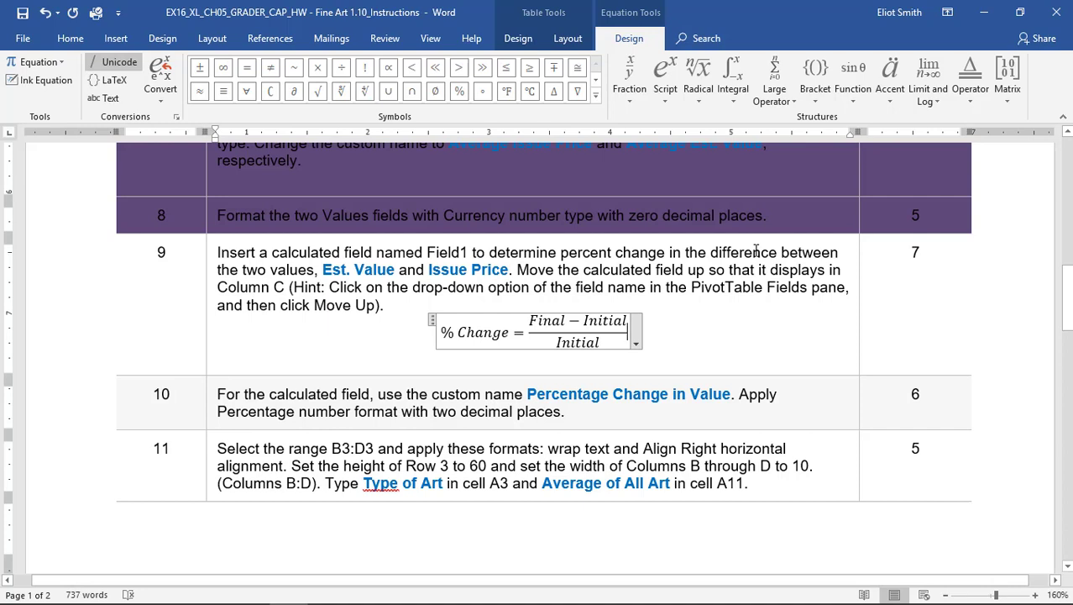
type("= (Est.Value −")
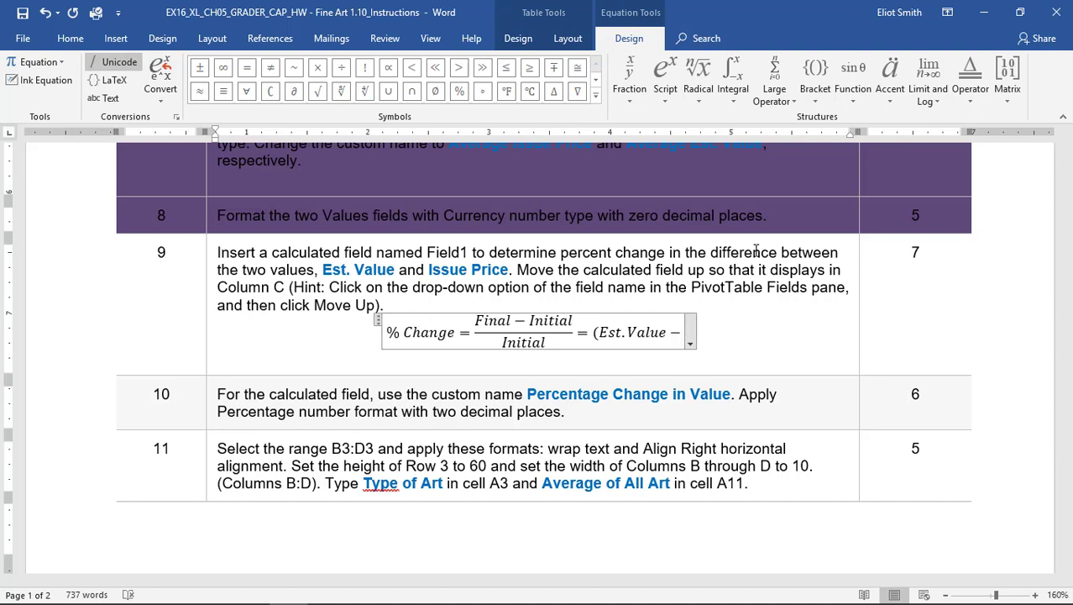
type("Issuep")
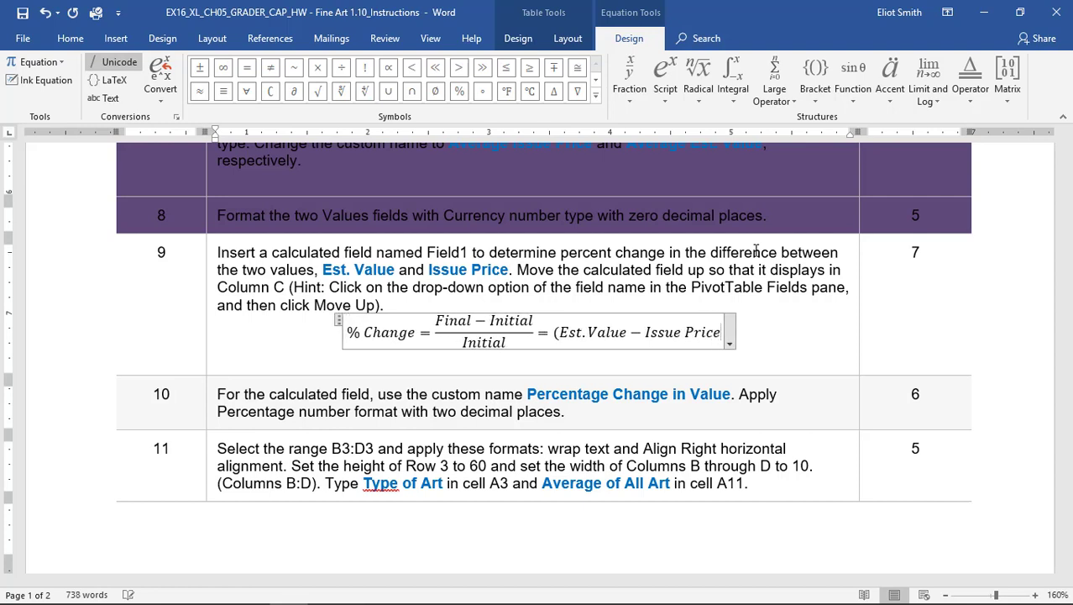
type(")/")
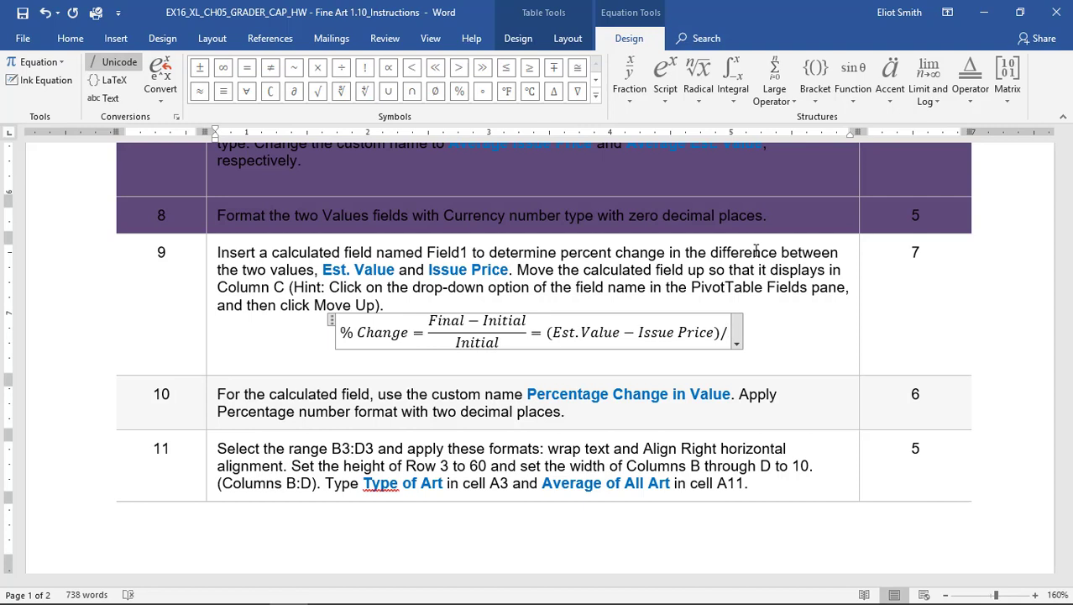
type("/(Issue")
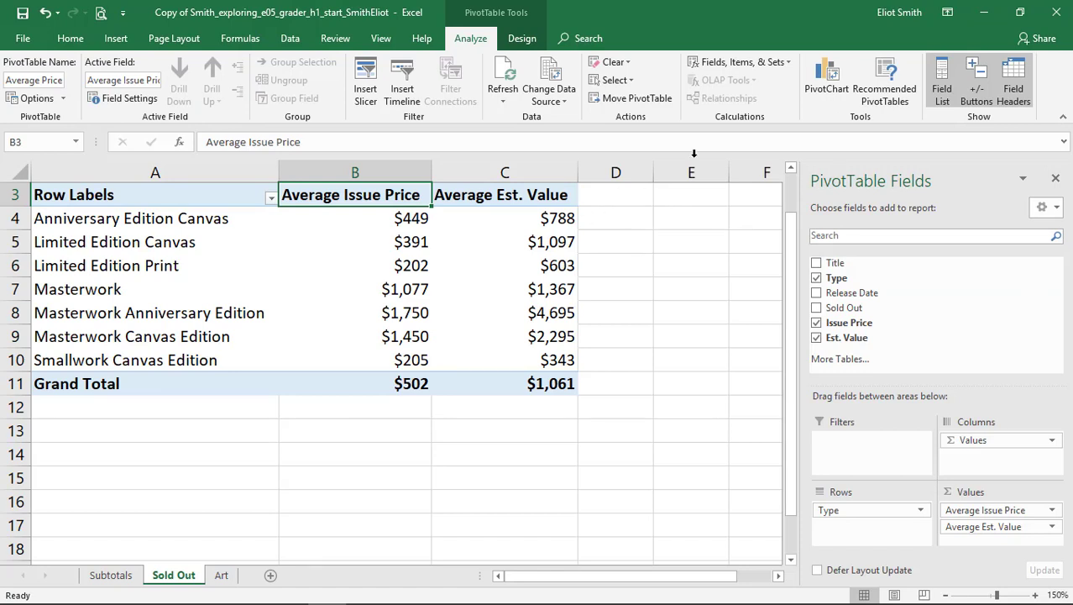
mouse_move(742, 61)
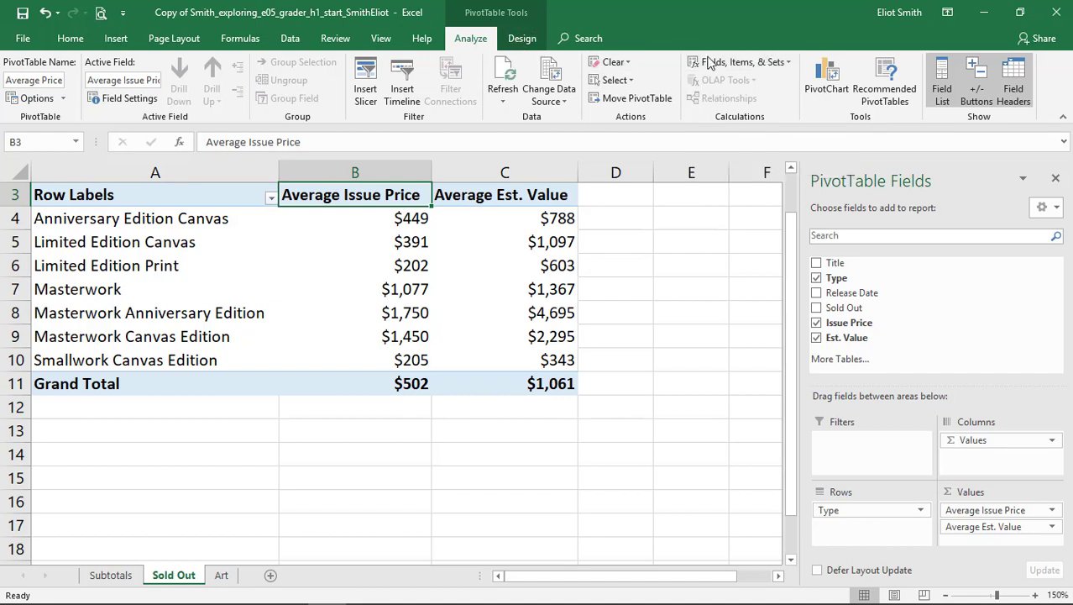
Step: Add calculated field Field1 = ('Est. Value' − 'Issue Price')/'Issue Price' to the pivot table
left_click(739, 61)
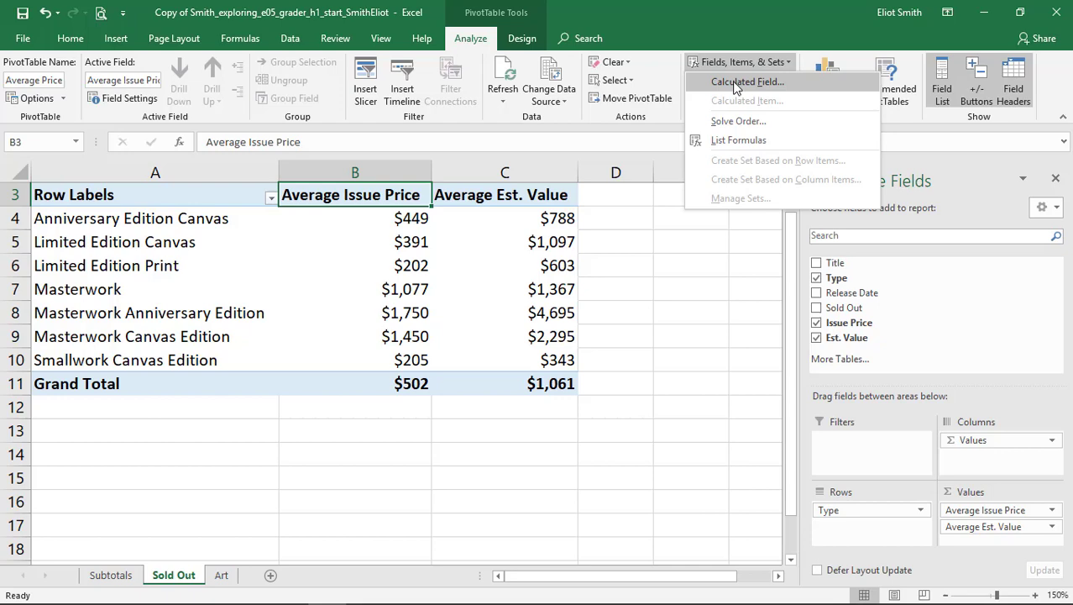
left_click(747, 81)
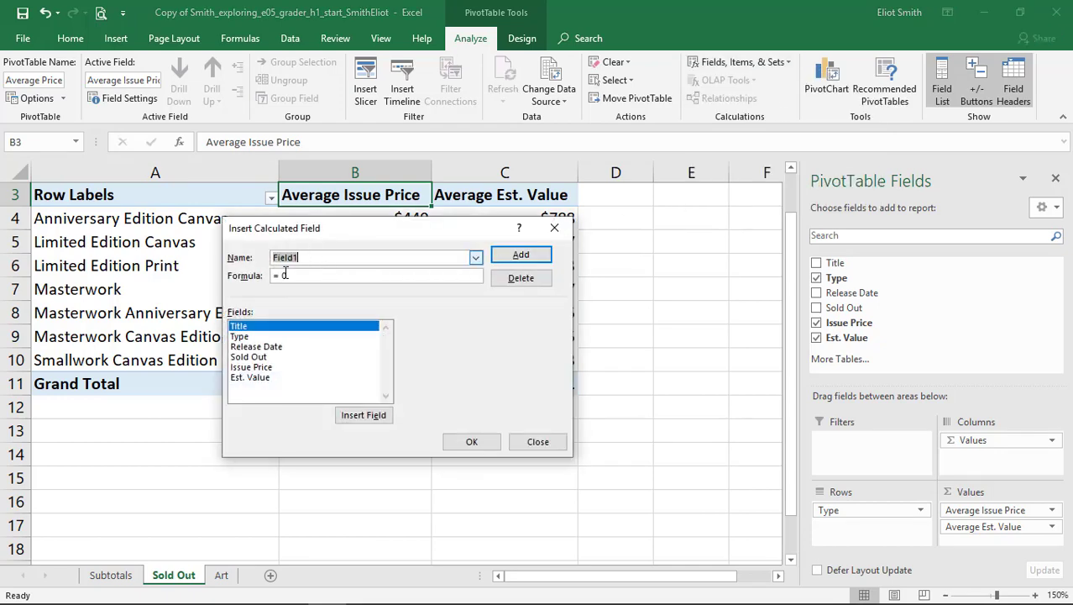
type("0")
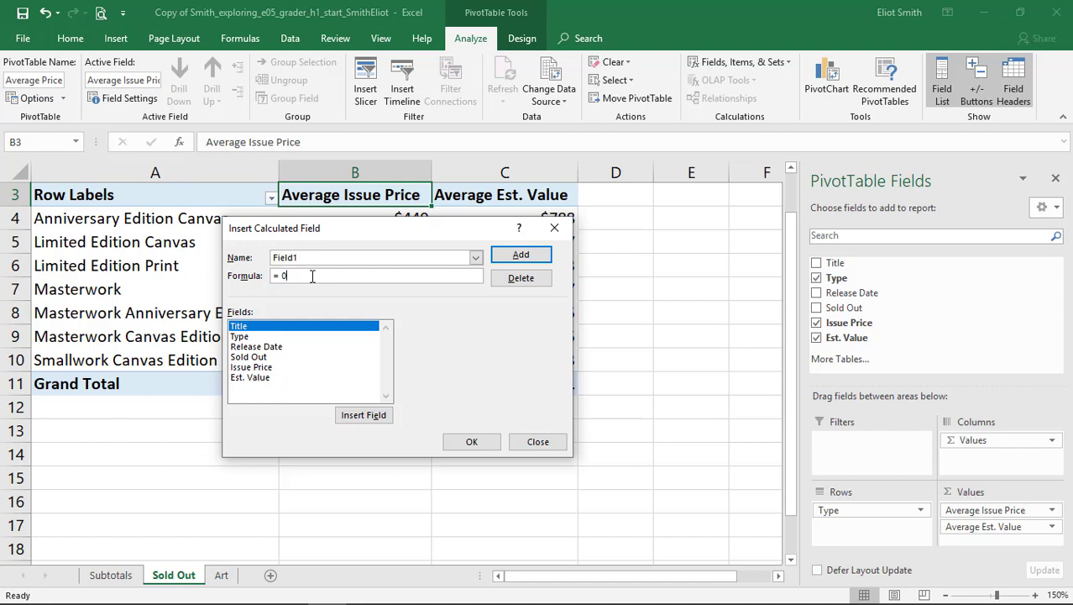
key("BackSpace")
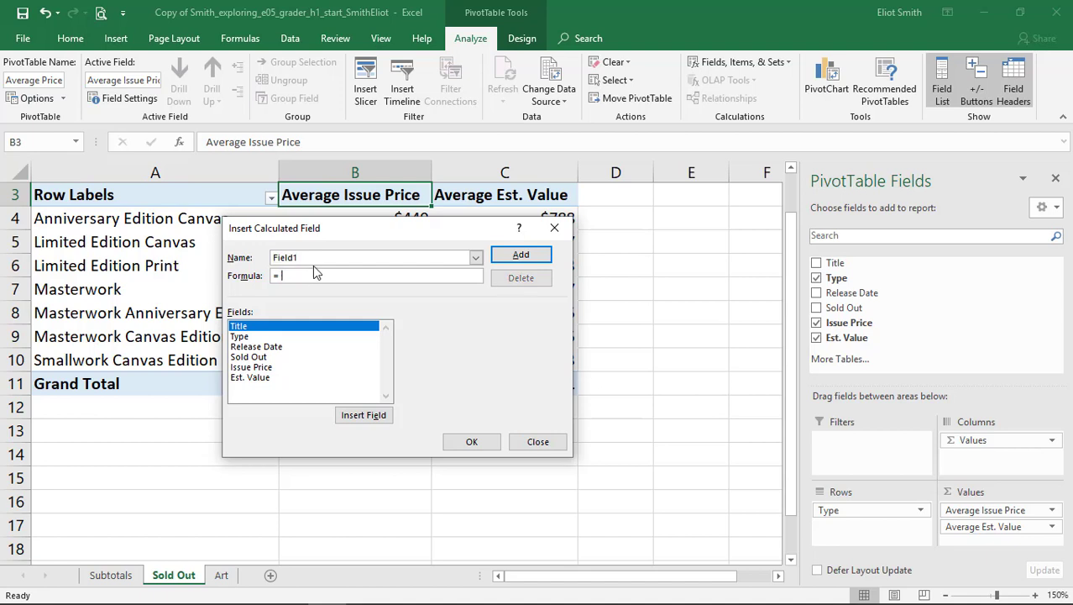
type("(")
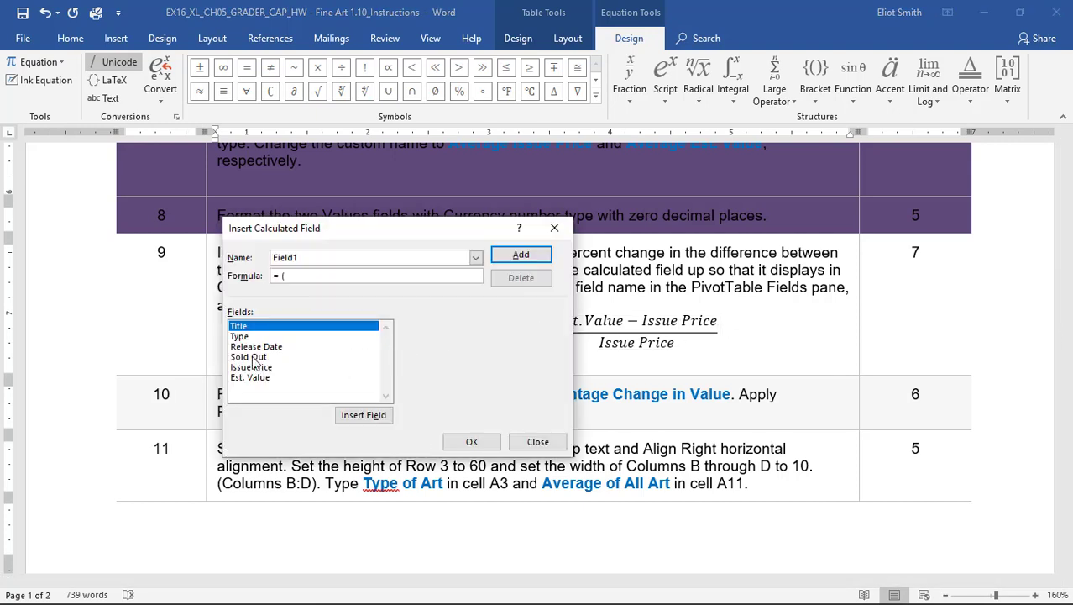
left_click(250, 377)
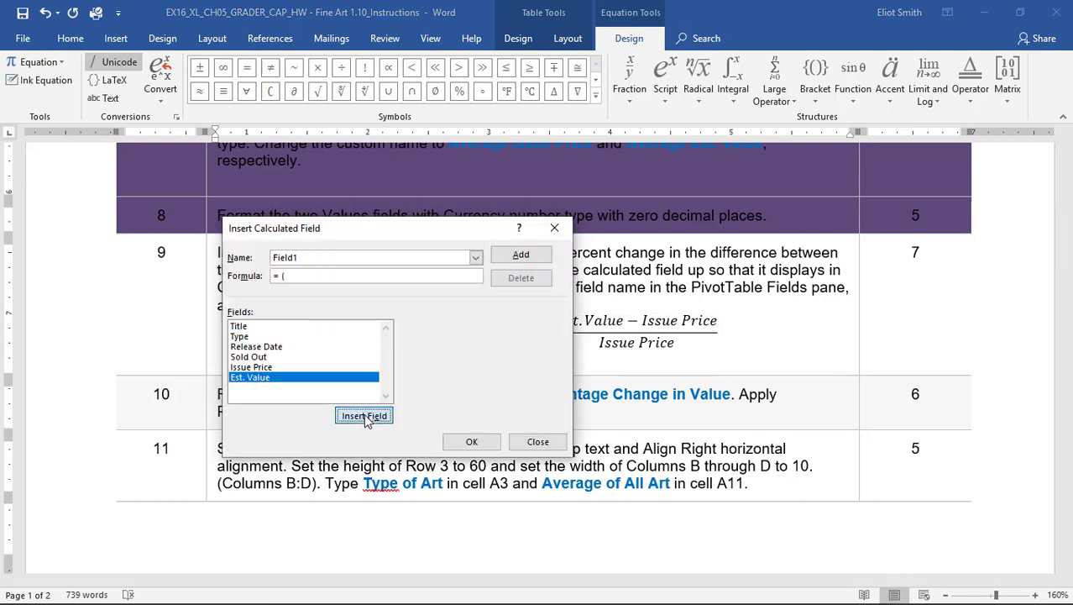
left_click(363, 415)
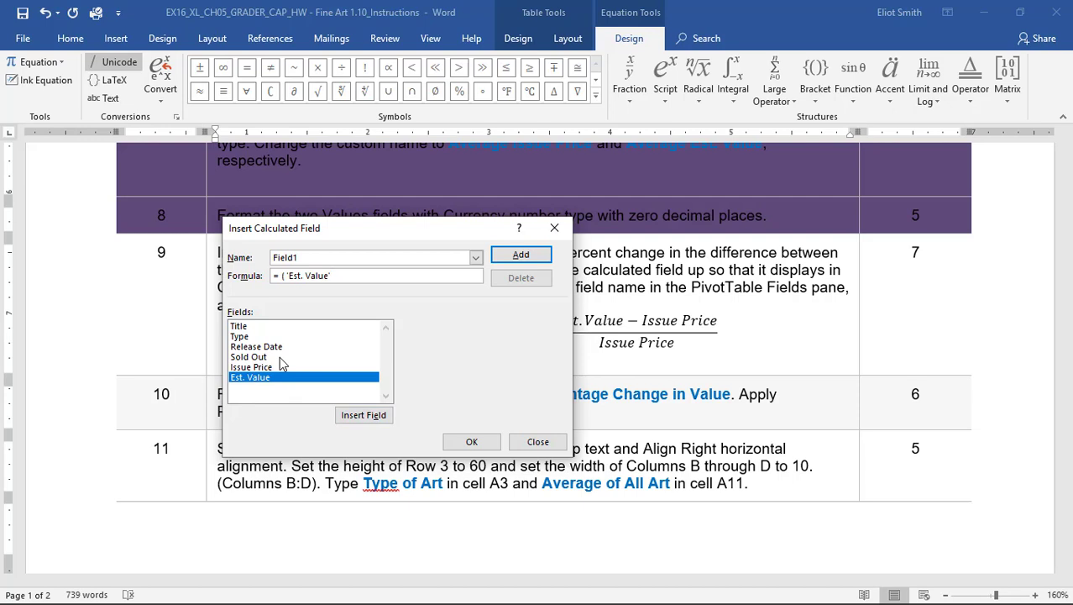
left_click(251, 367)
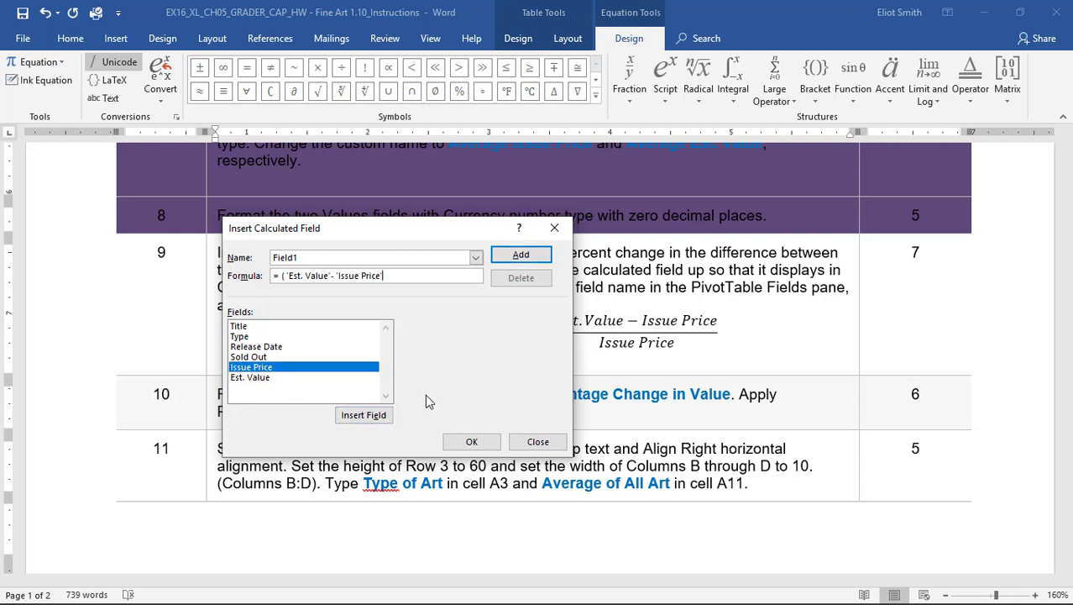
type("/ 'Issue Price")
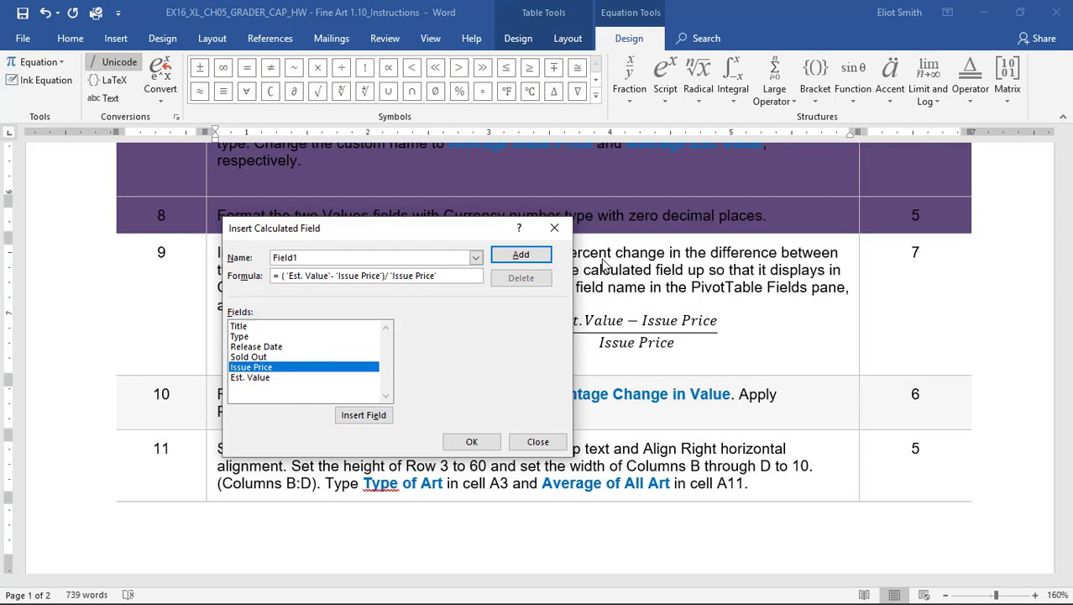
left_click(521, 254)
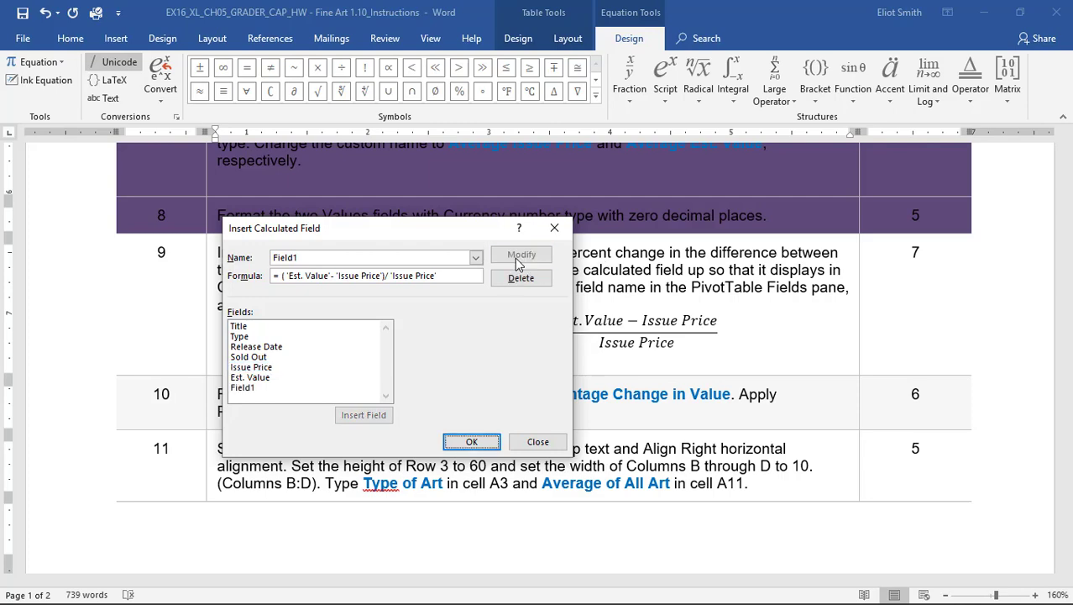
left_click(471, 441)
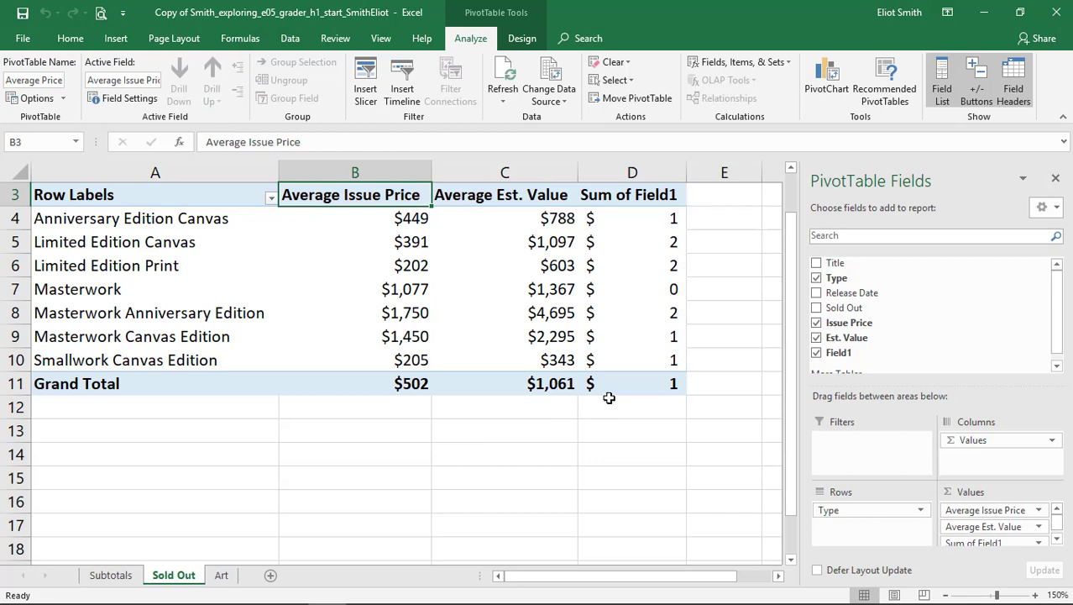
mouse_move(614, 370)
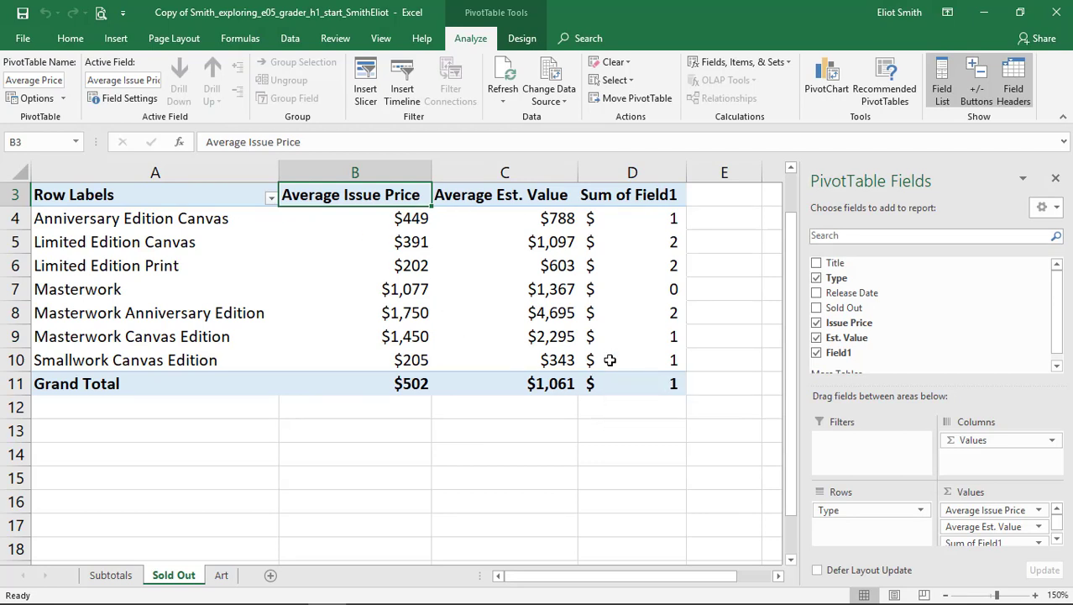
mouse_move(607, 360)
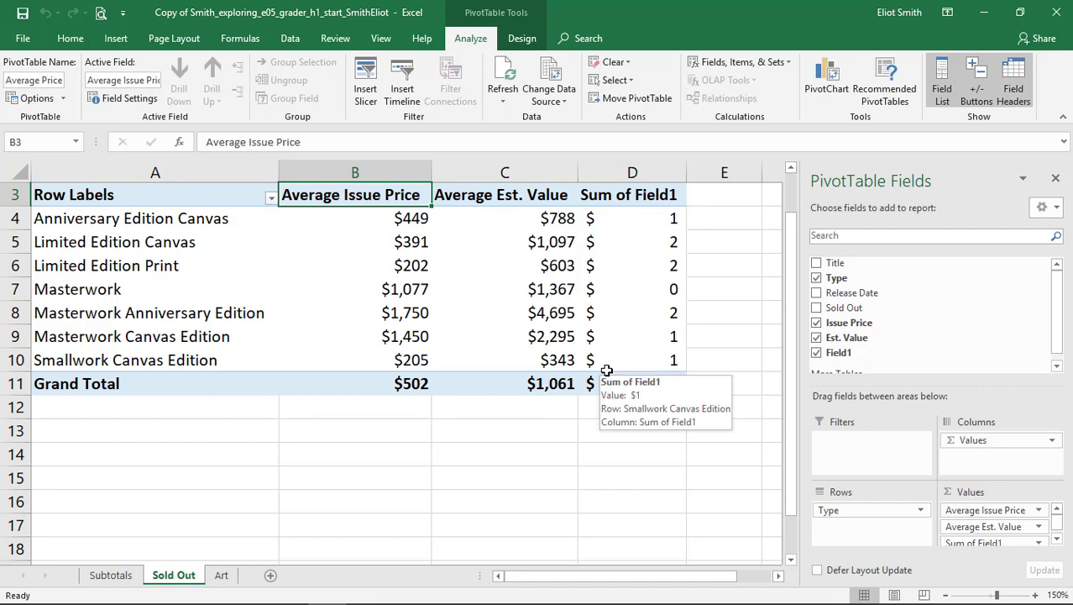
mouse_move(628, 269)
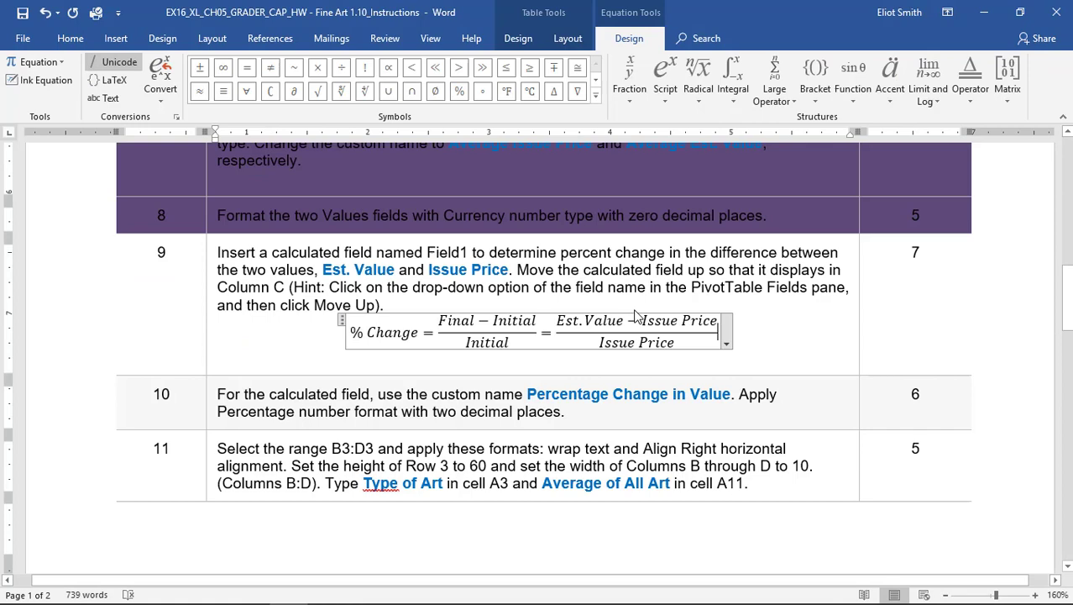
mouse_move(590, 286)
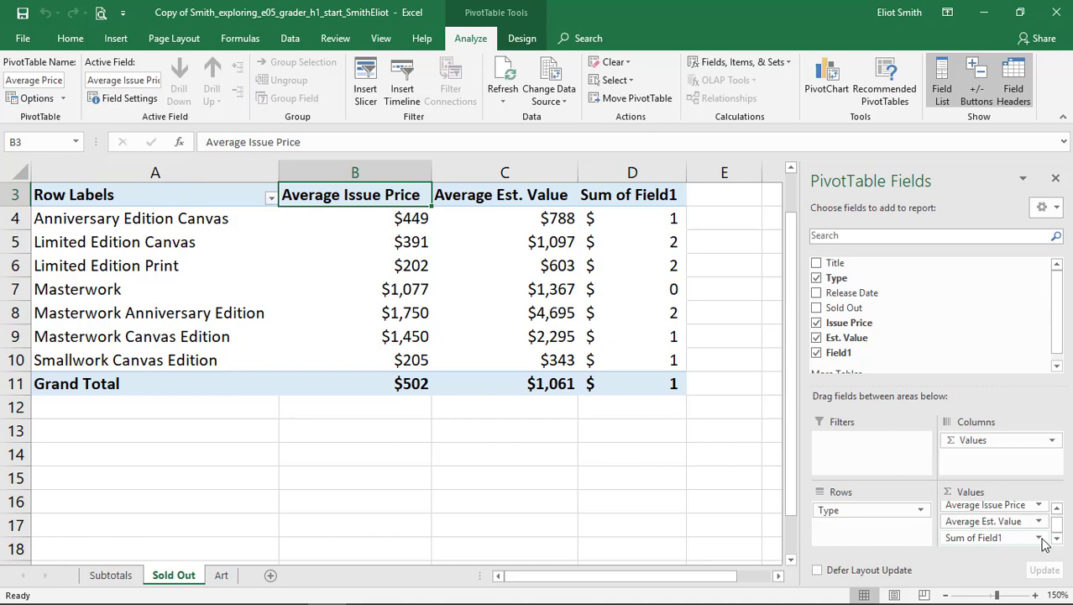
Step: Move Sum of Field1 up in the Values area, ahead of Average Est. Value
left_click(1041, 538)
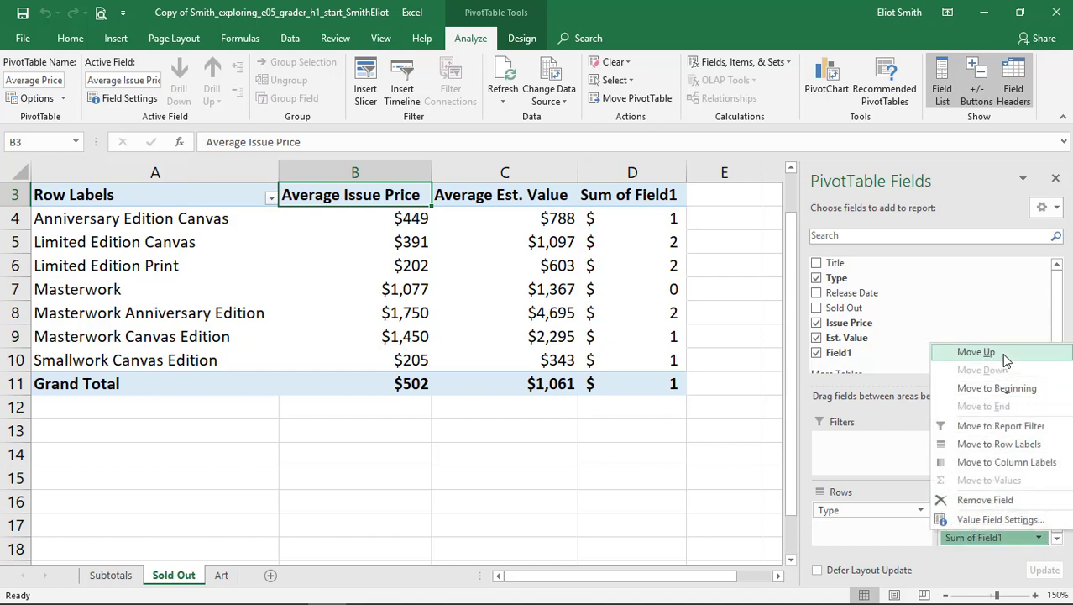
left_click(976, 351)
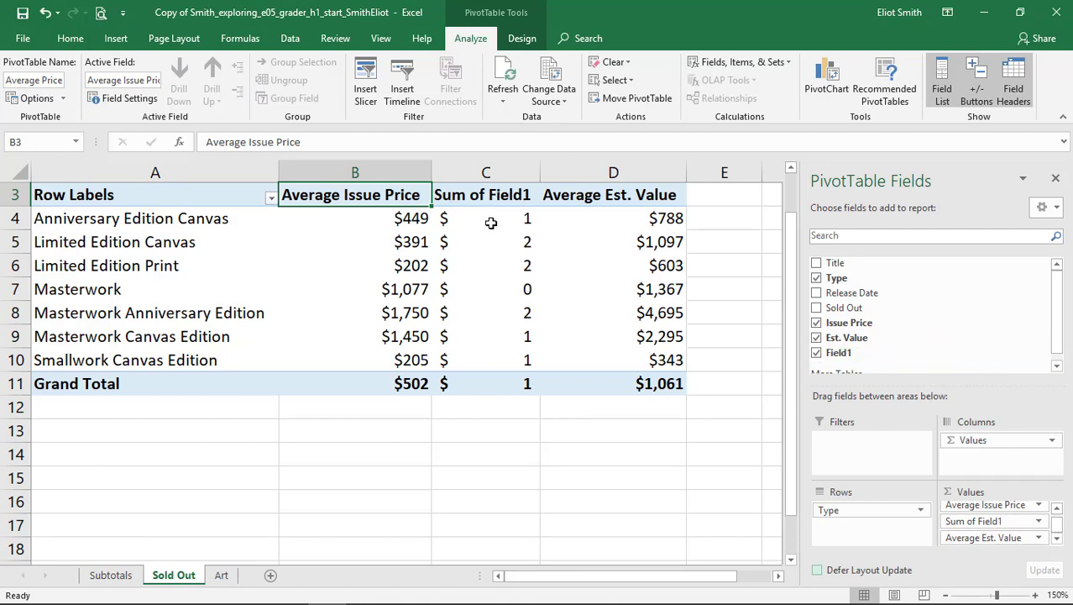
mouse_move(618, 425)
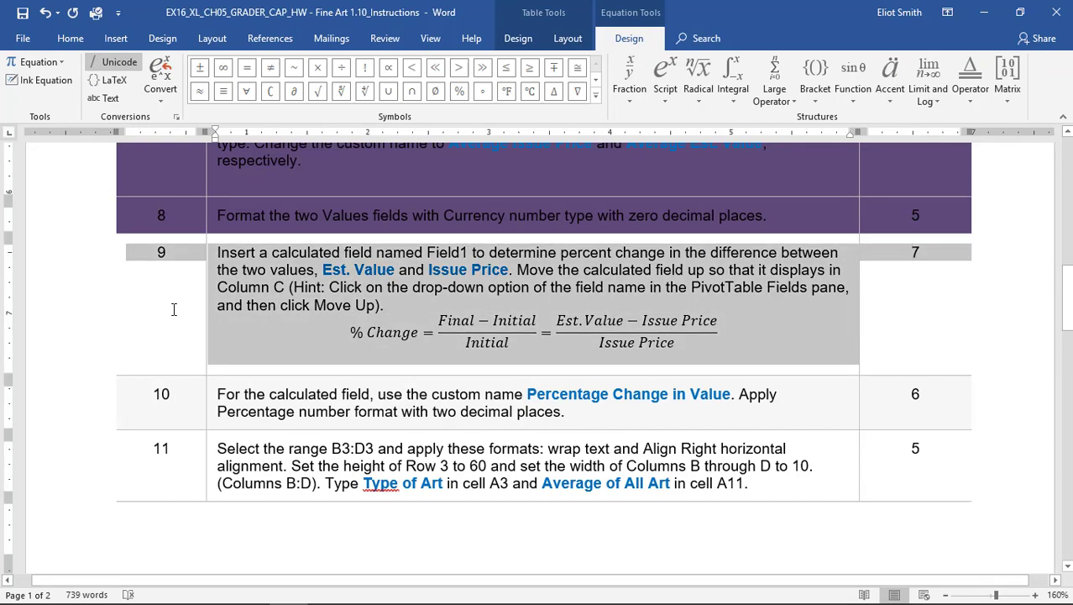
Step: Shade instruction row 9 purple to mark it completed
left_click(518, 37)
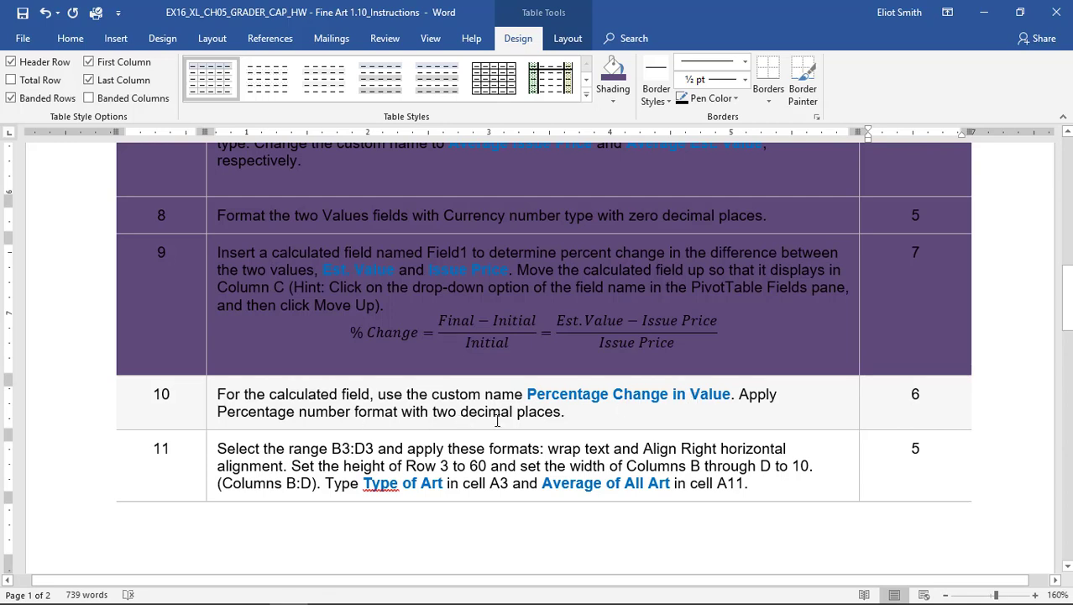
mouse_move(564, 408)
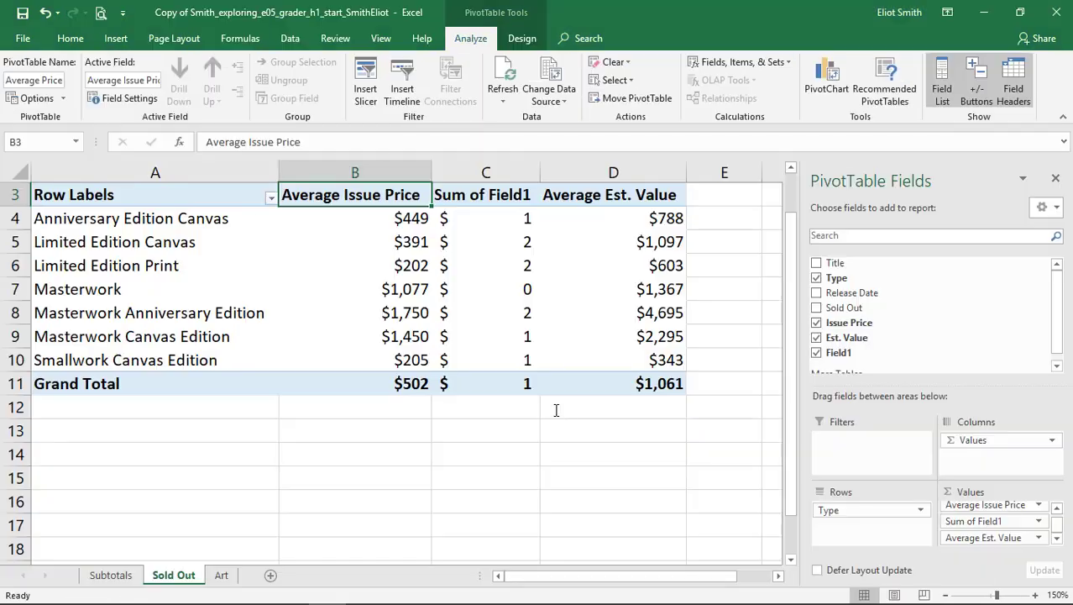
Step: Rename Sum of Field1 to 'Percentage Change in Value' and format it as Percentage with 2 decimals
left_click(1039, 521)
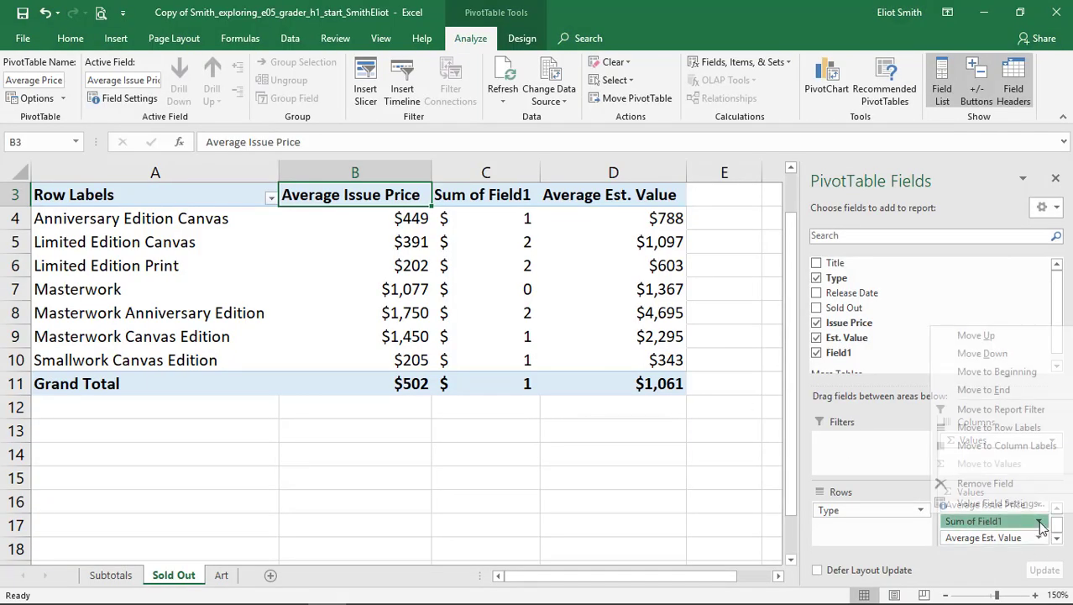
left_click(999, 503)
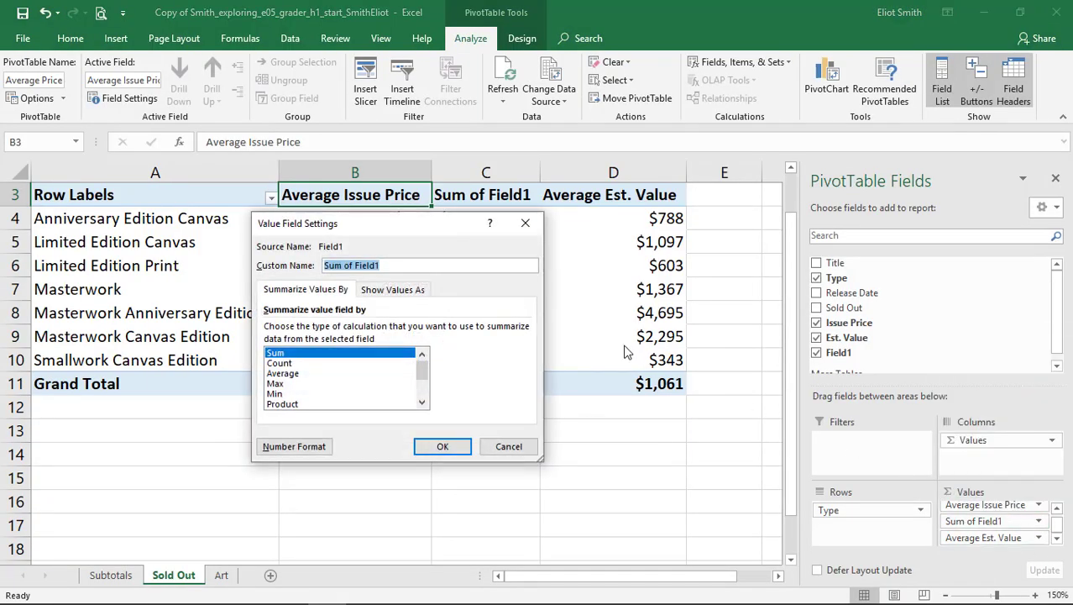
type("Perce")
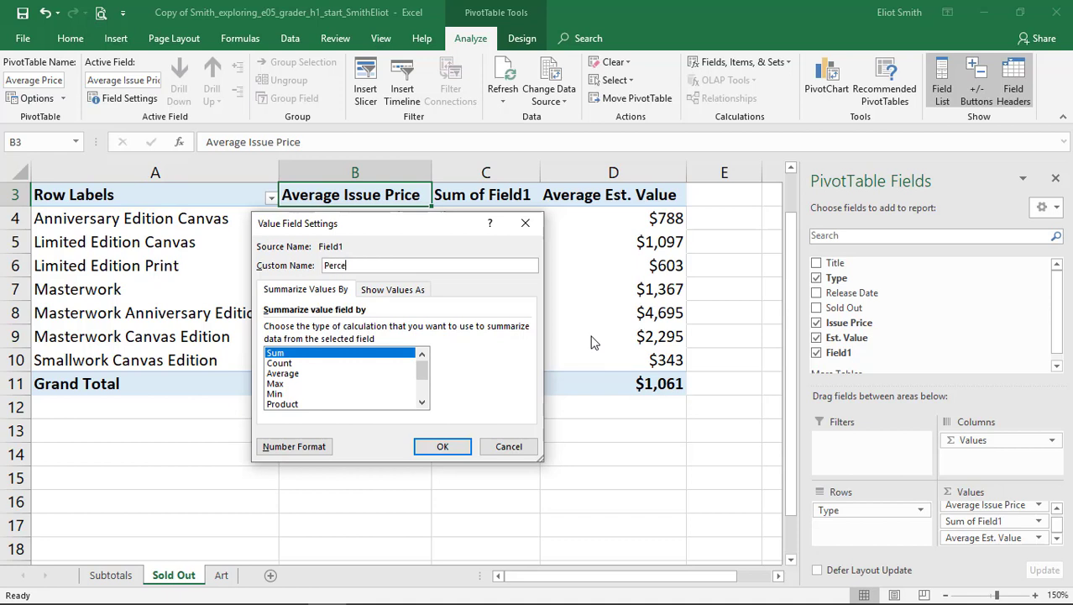
type("tage Change in Value")
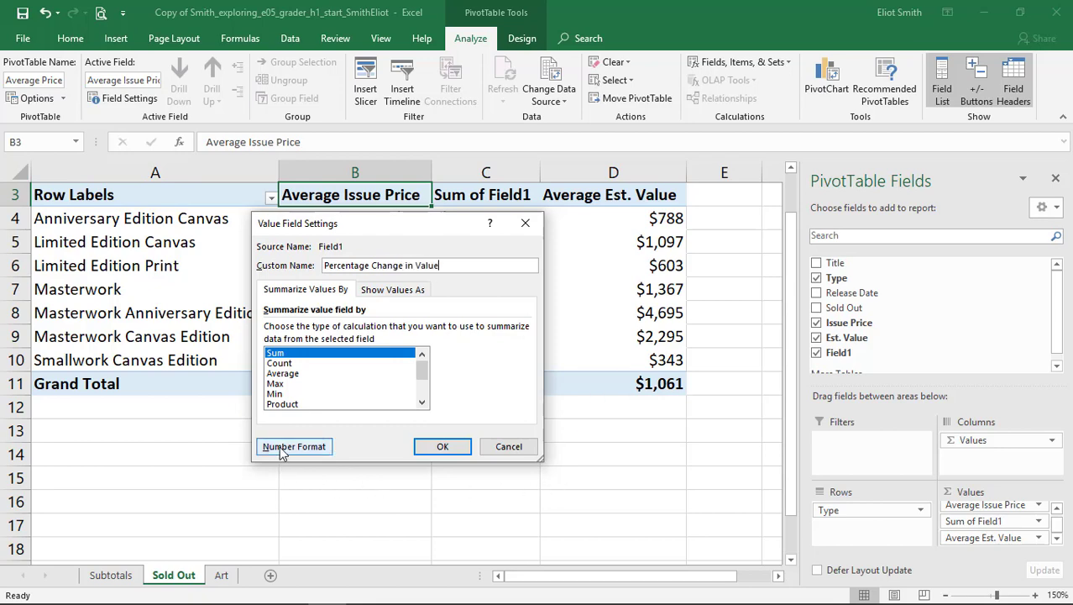
left_click(293, 446)
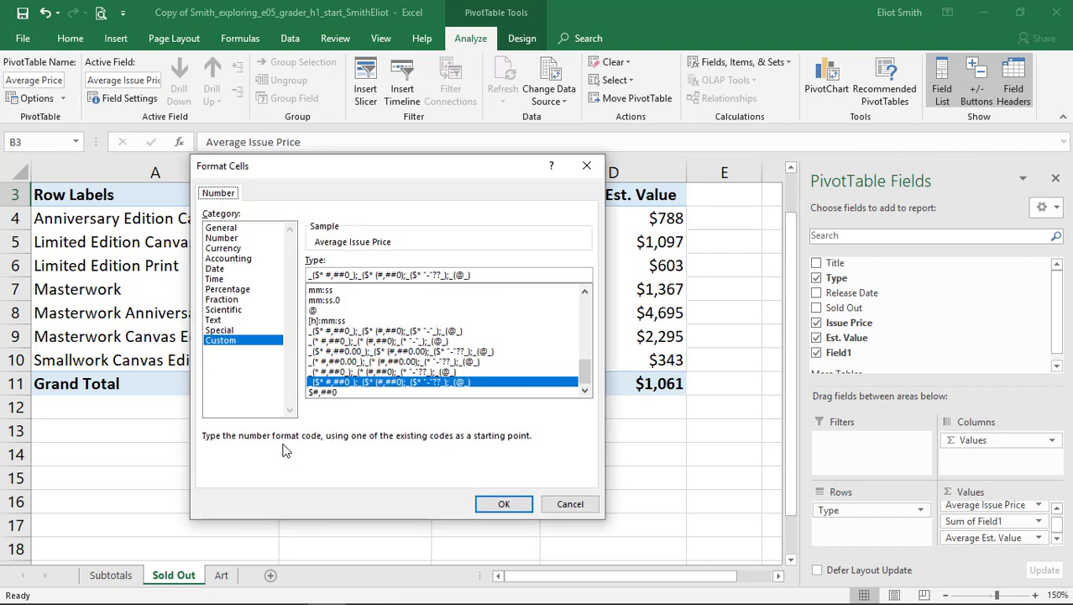
mouse_move(353, 420)
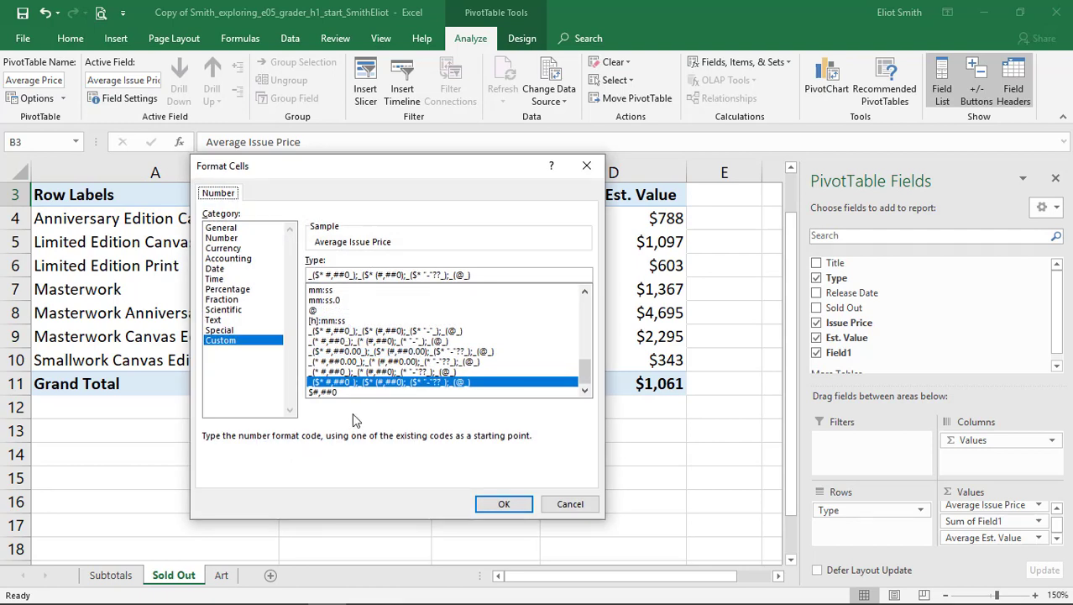
left_click(227, 288)
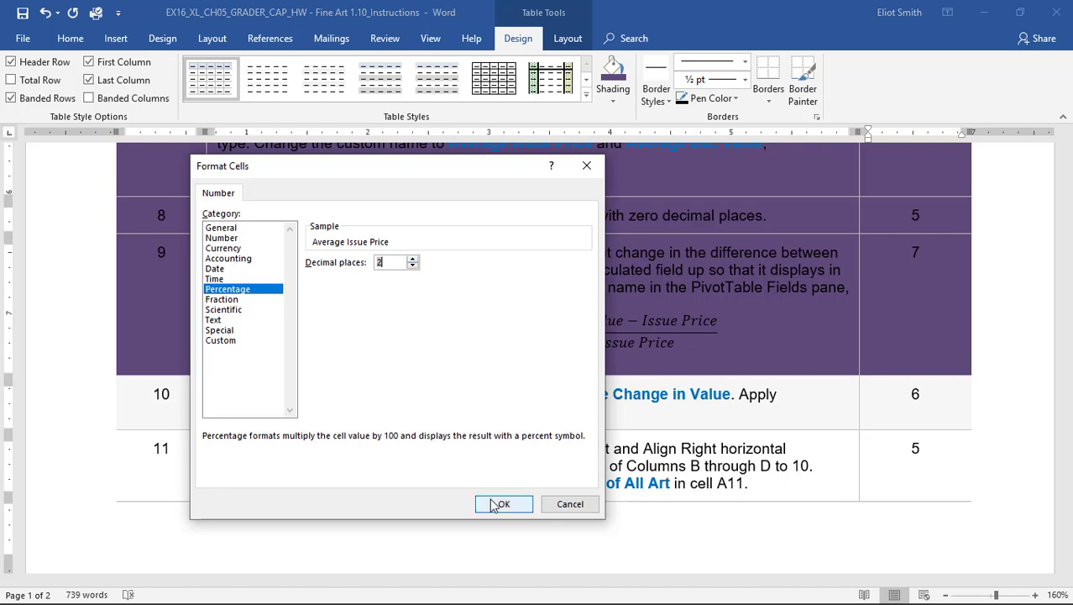
left_click(502, 504)
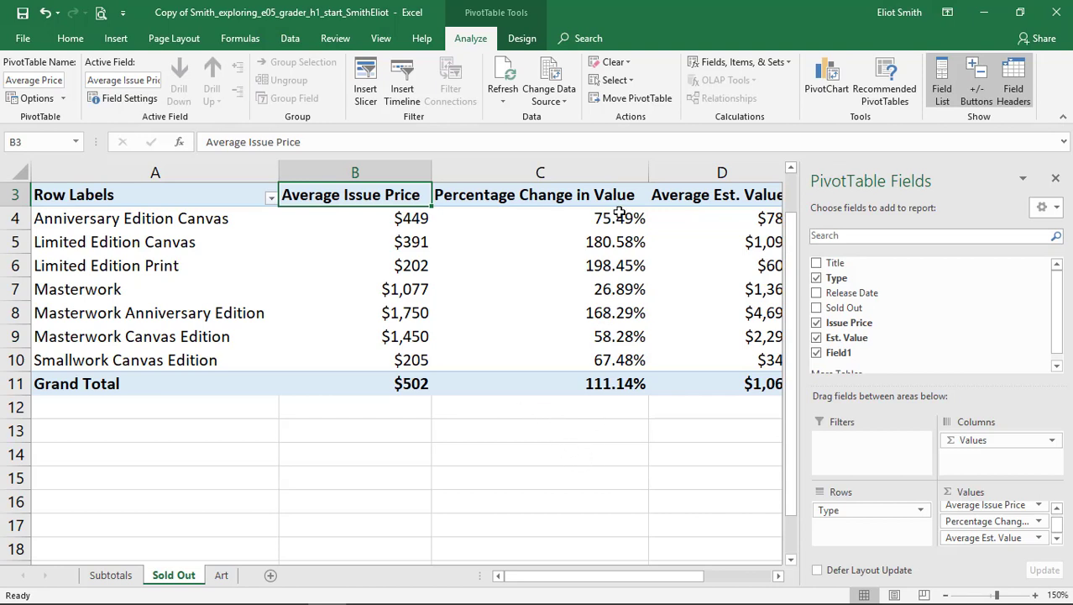
mouse_move(635, 416)
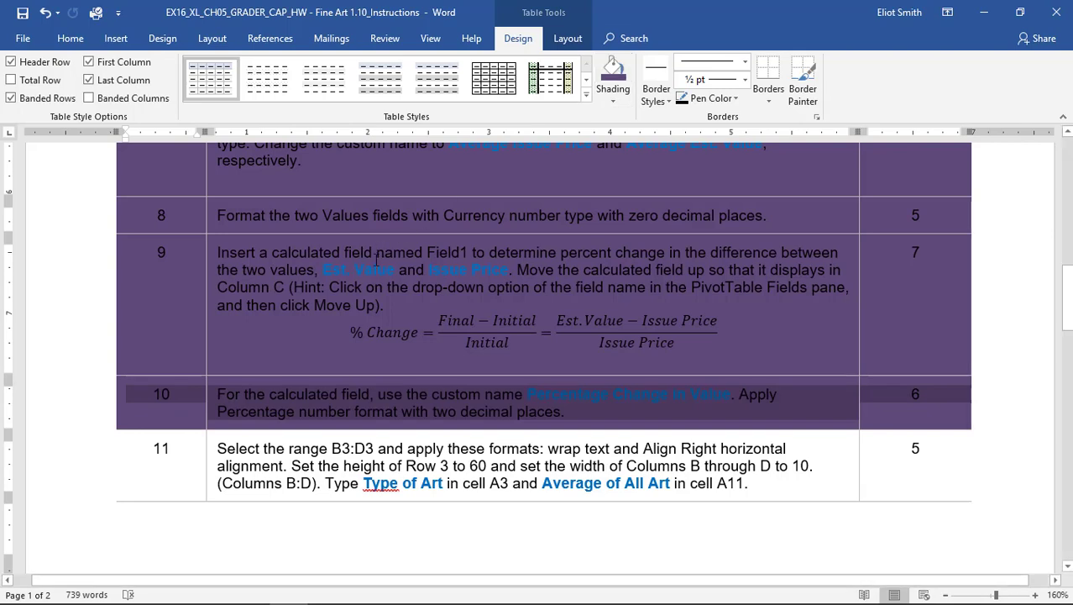
Step: Scroll the Word instructions down to step 11
scroll("down", 3)
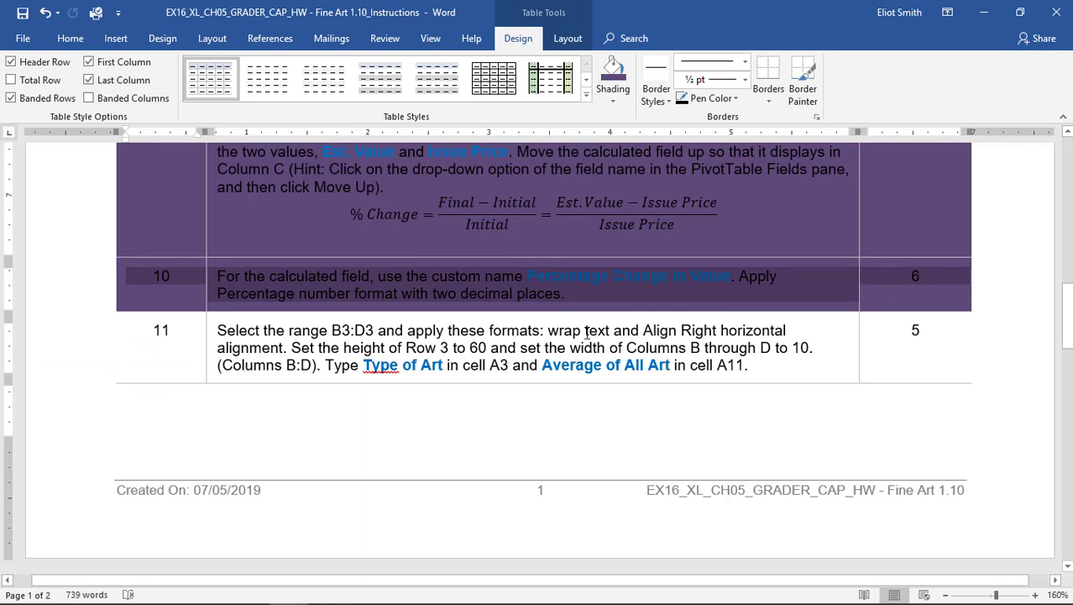
mouse_move(749, 328)
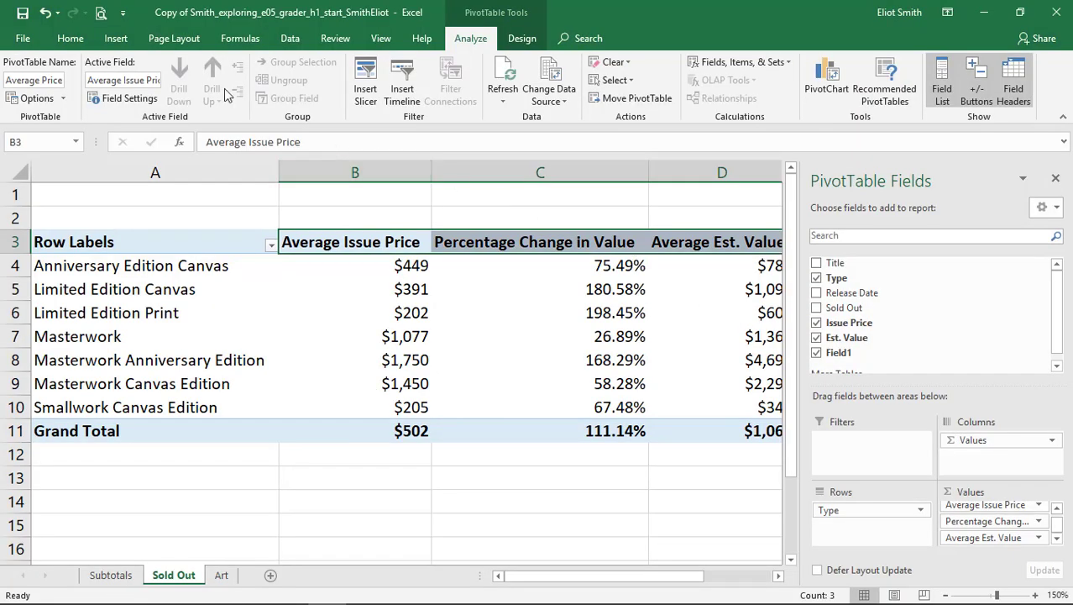
Step: Wrap and right-align the B3:D3 headings, then bring up Row Height for row 3
left_click(70, 38)
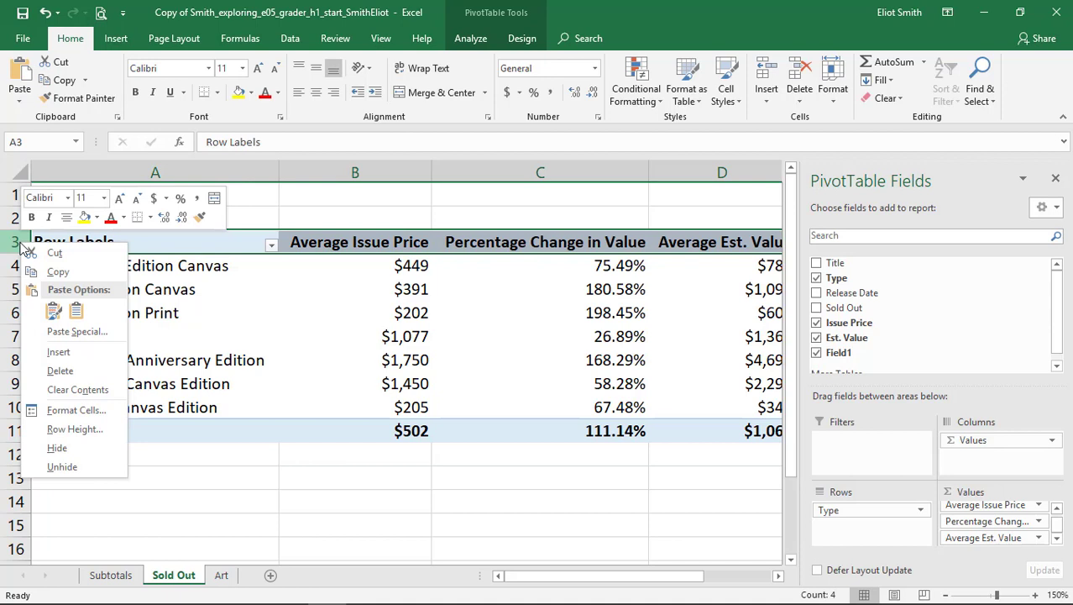
mouse_move(75, 428)
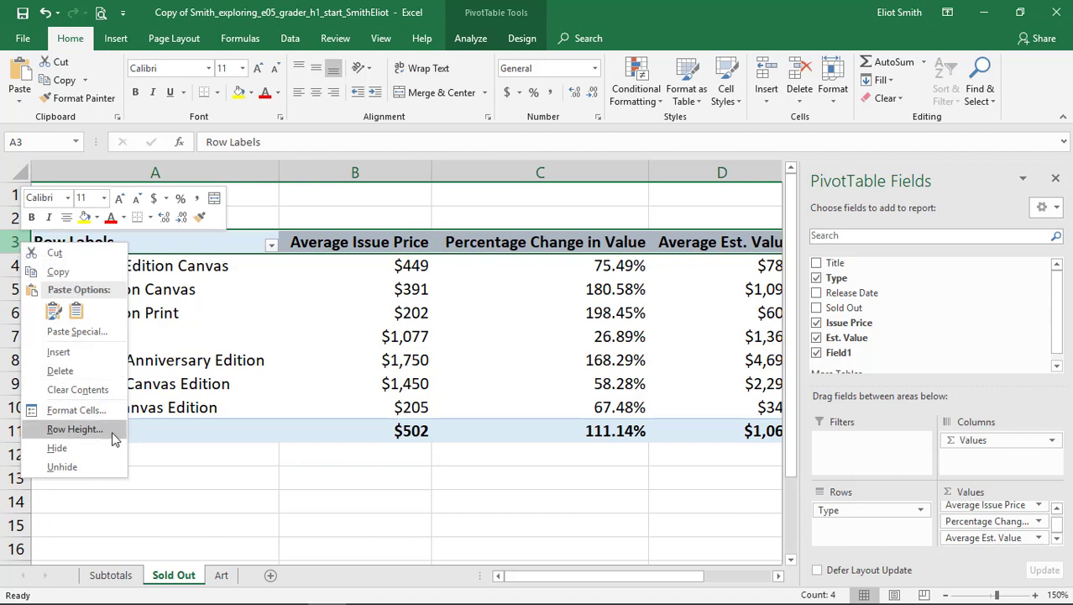
left_click(75, 429)
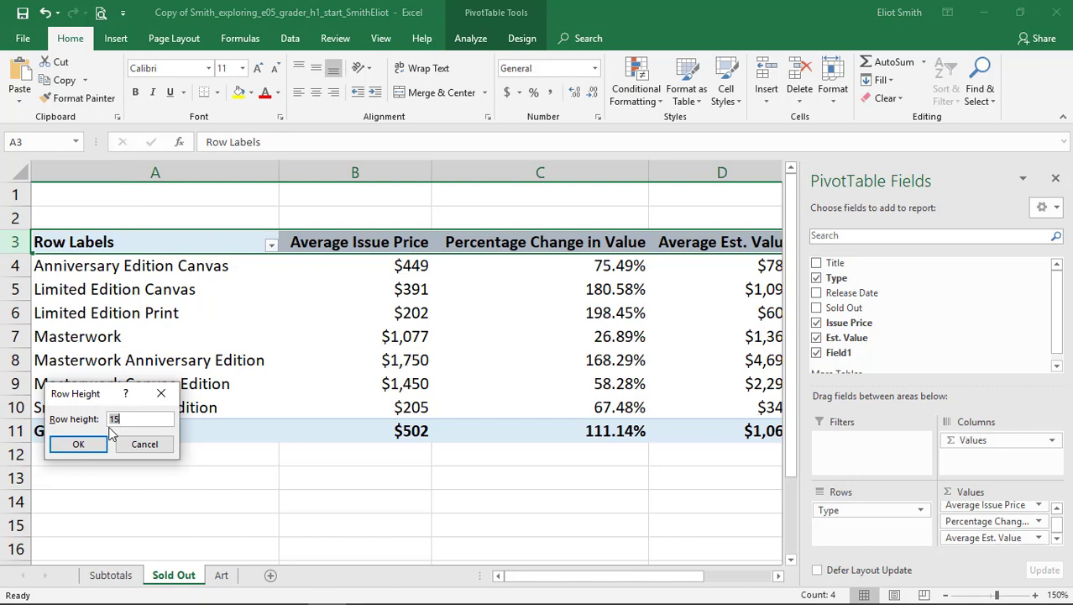
Step: Set row 3 height to 60
type("60")
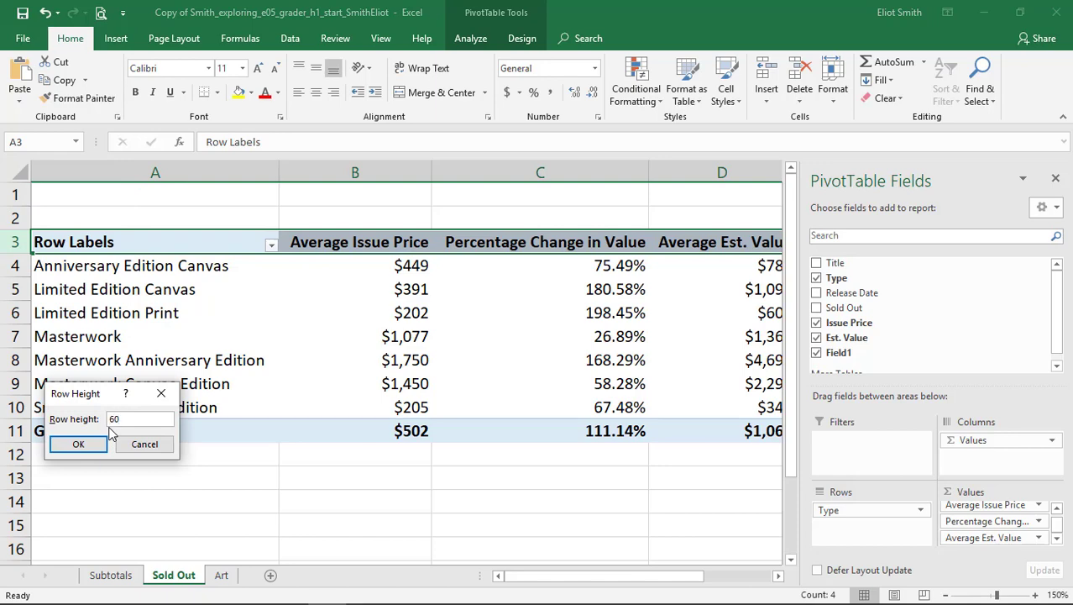
left_click(78, 443)
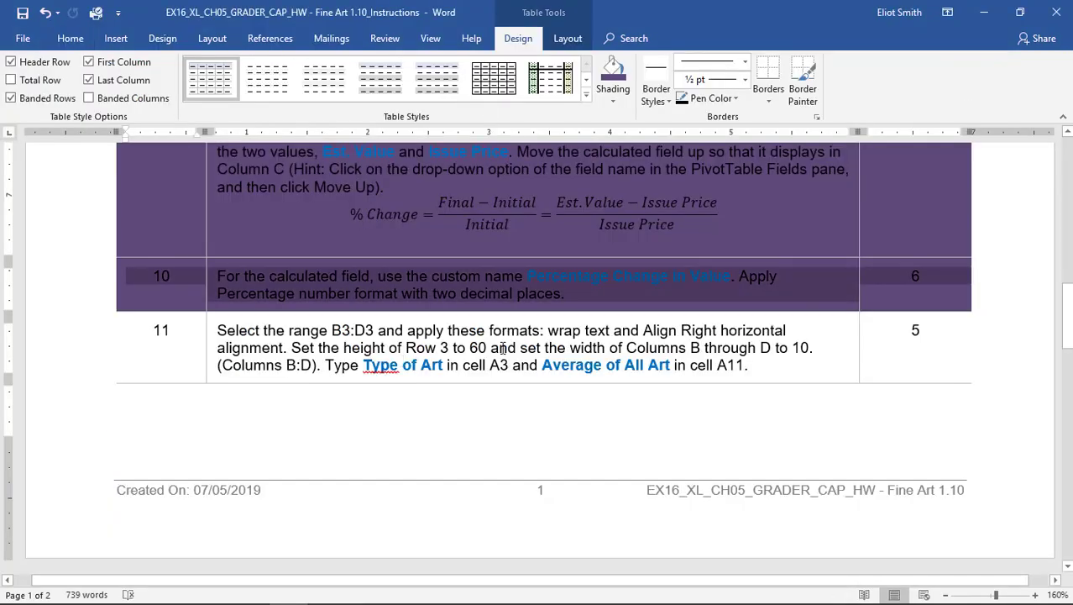
mouse_move(795, 339)
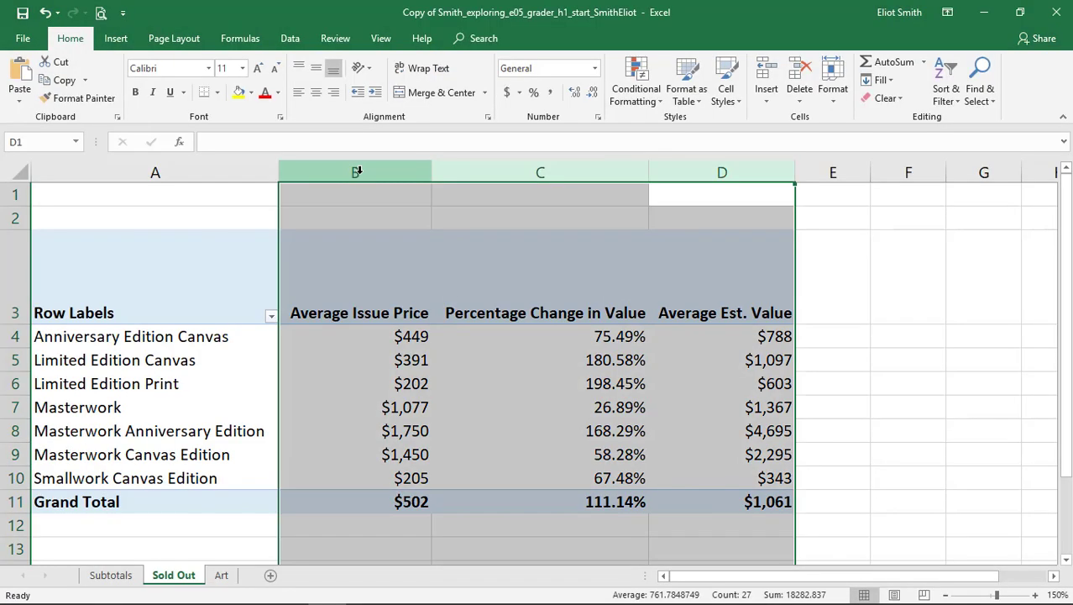
Step: Set columns B–D to width 10 and retitle cell A3 'Type of Art'
right_click(354, 173)
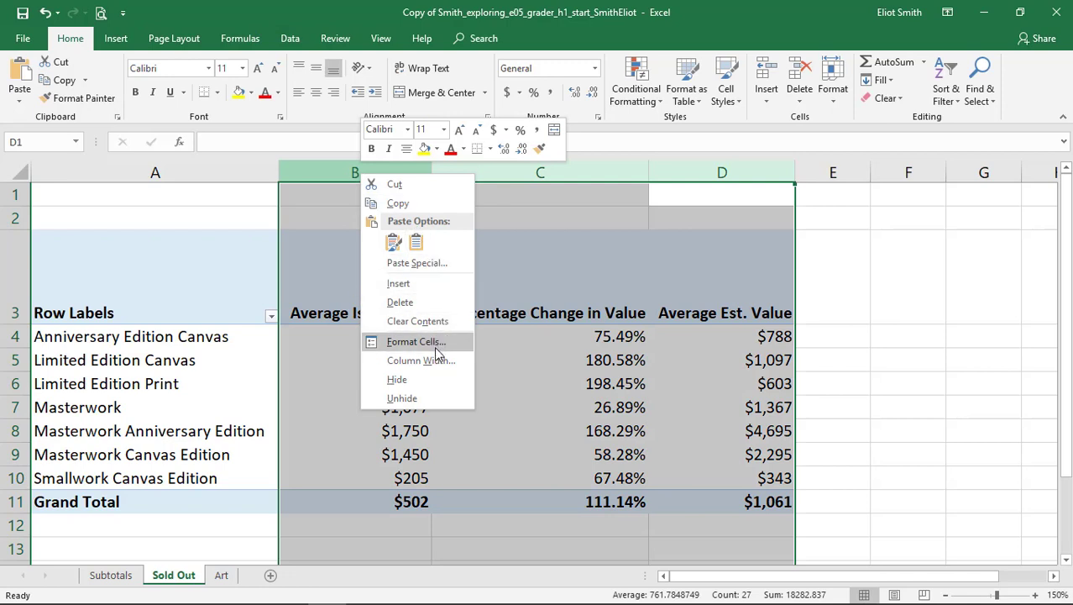
left_click(421, 360)
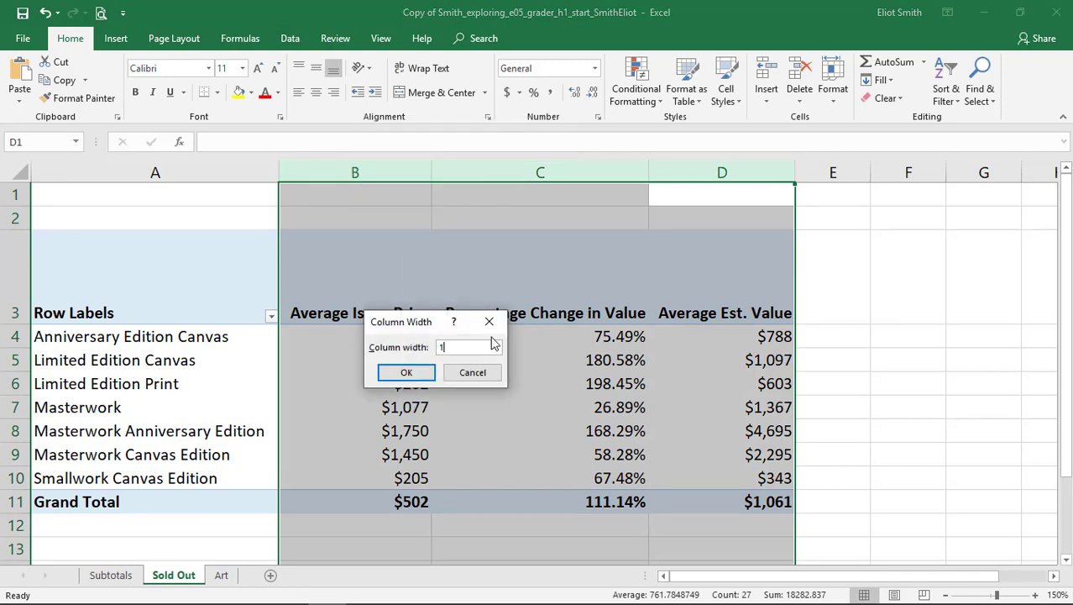
left_click(407, 372)
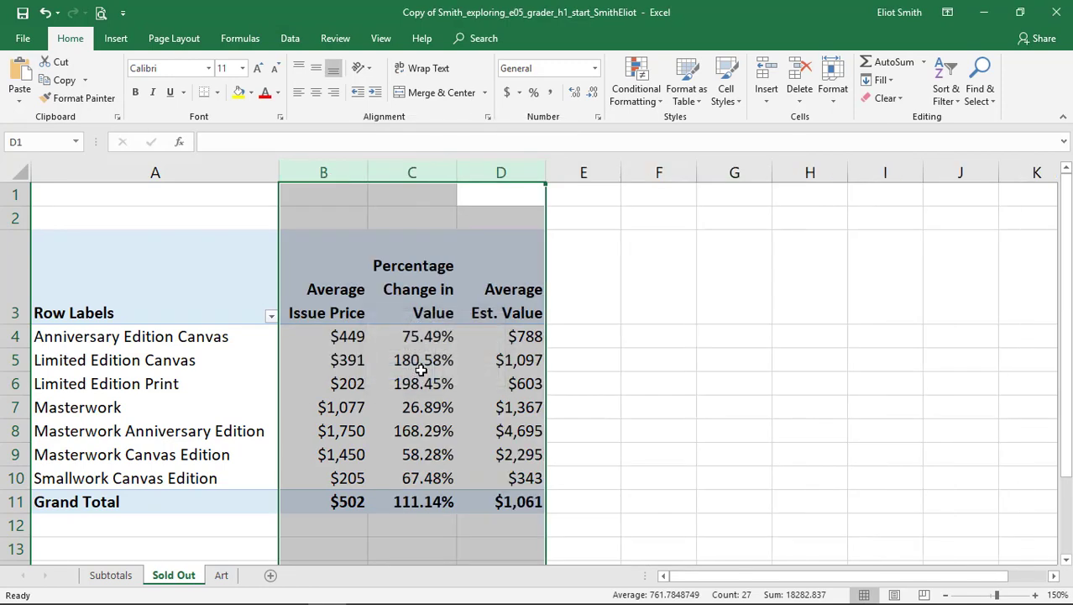
mouse_move(423, 361)
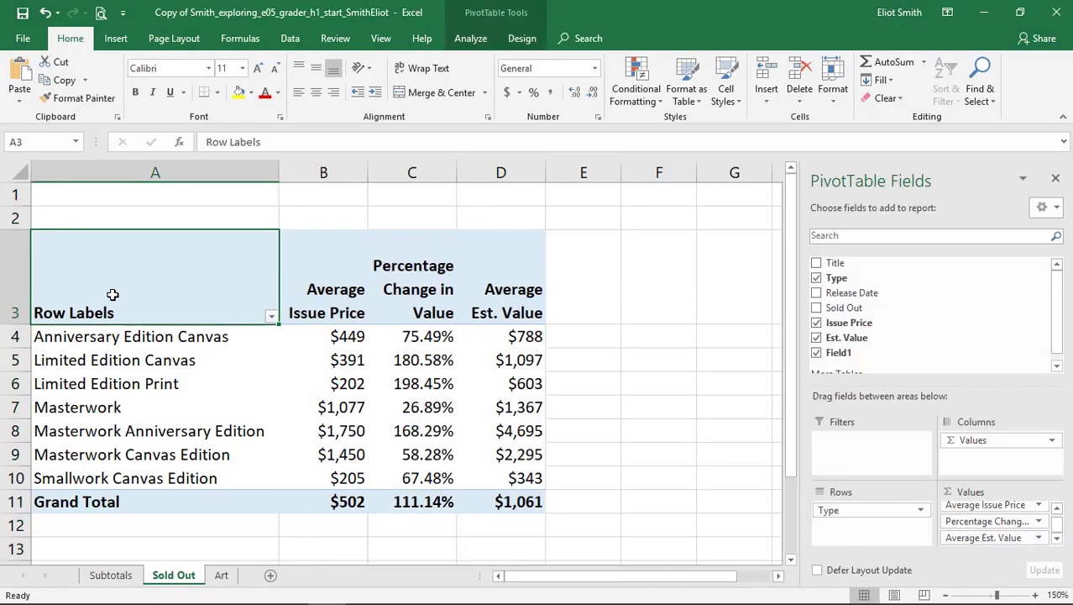
type("Type of Ar")
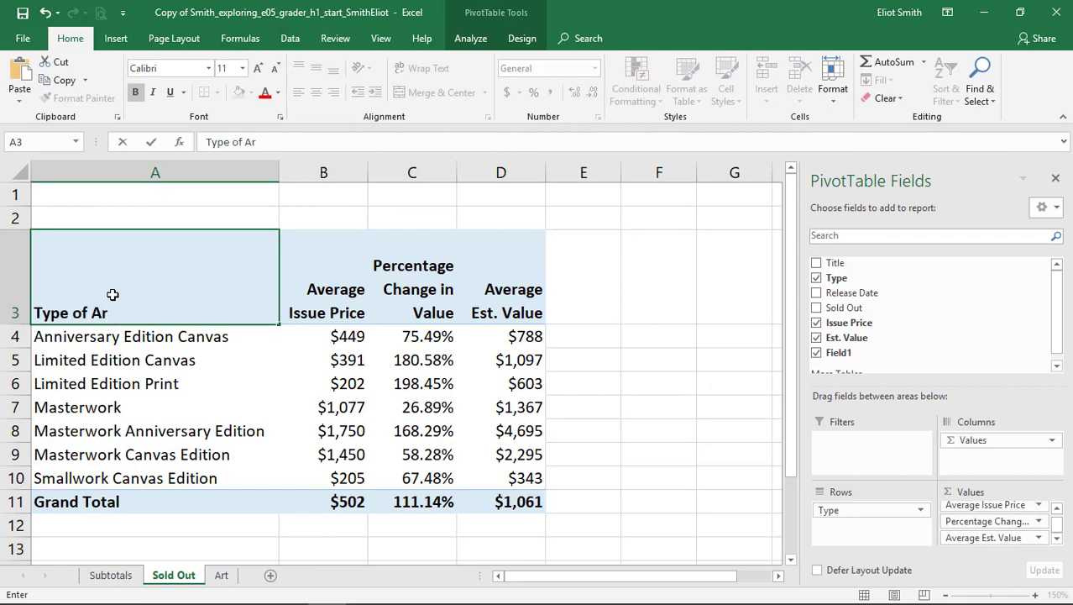
left_click(130, 336)
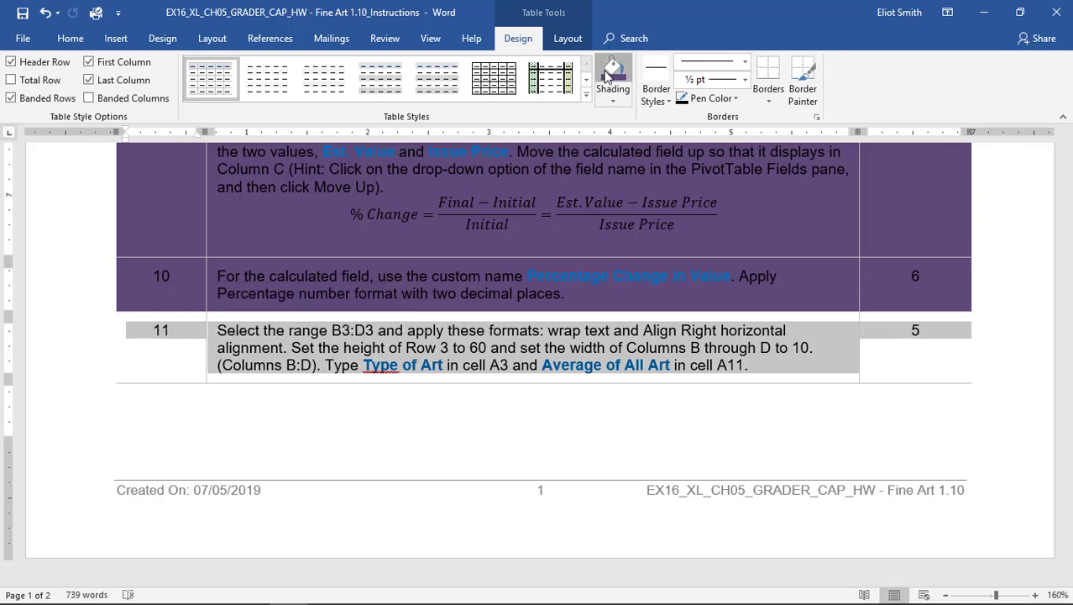
Step: Scroll the Word instructions to review steps 12–16
scroll("down", 3)
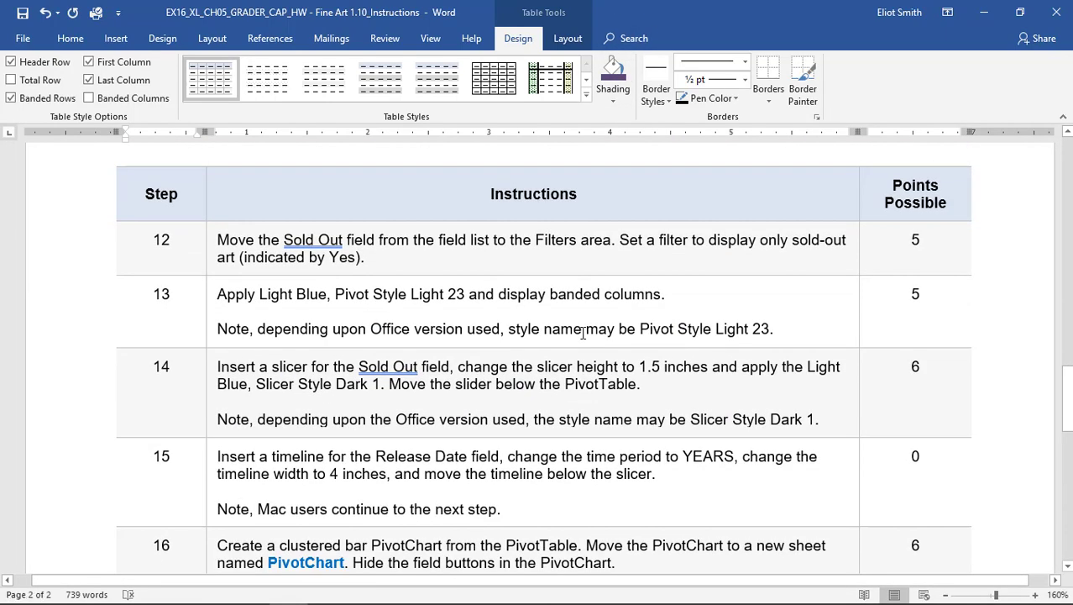
scroll("down", 3)
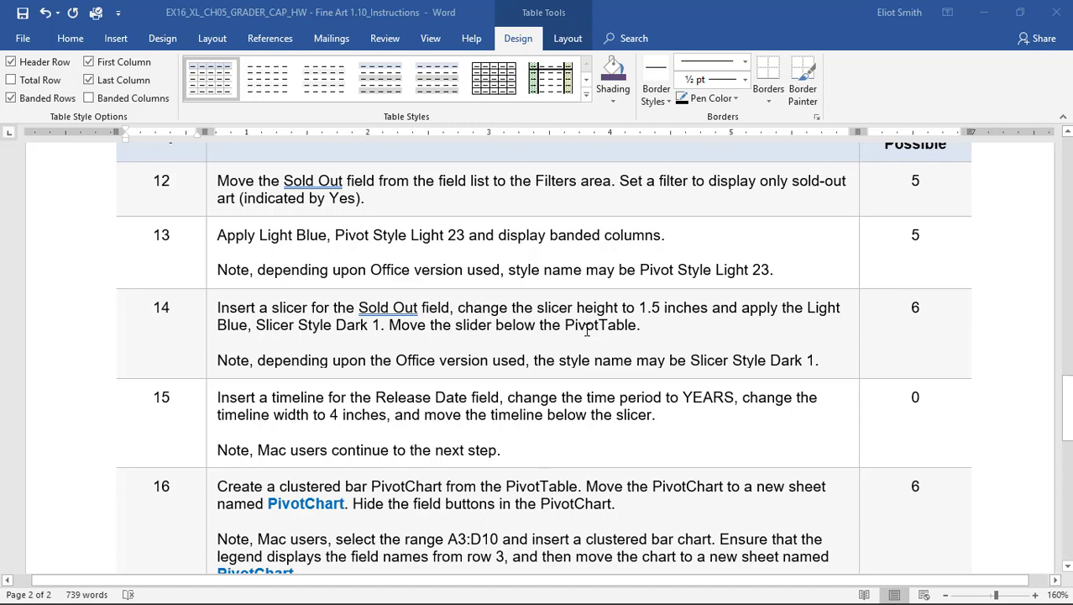
mouse_move(279, 207)
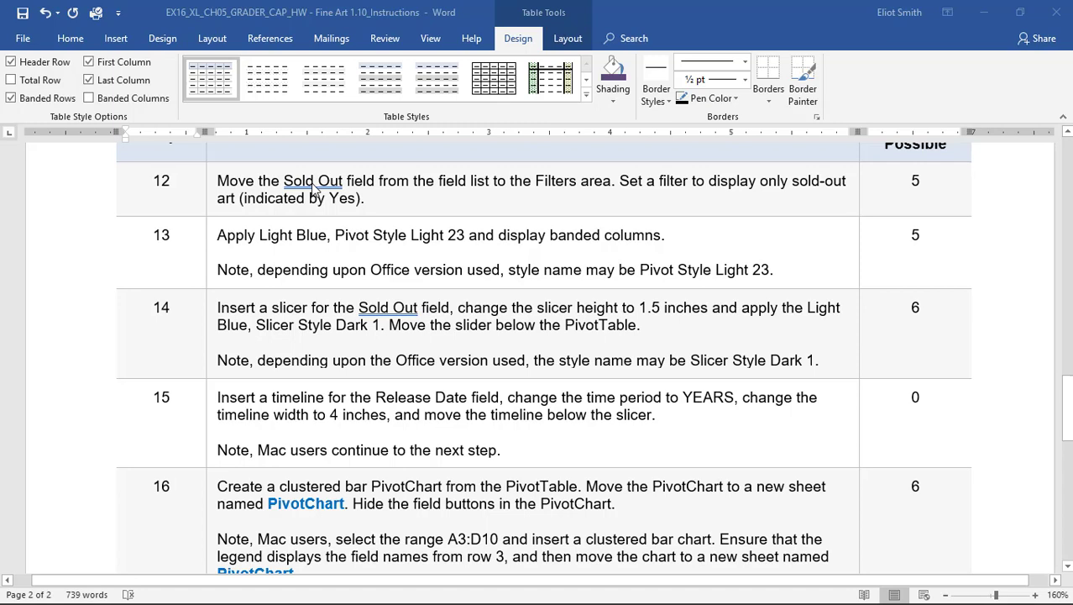
mouse_move(447, 187)
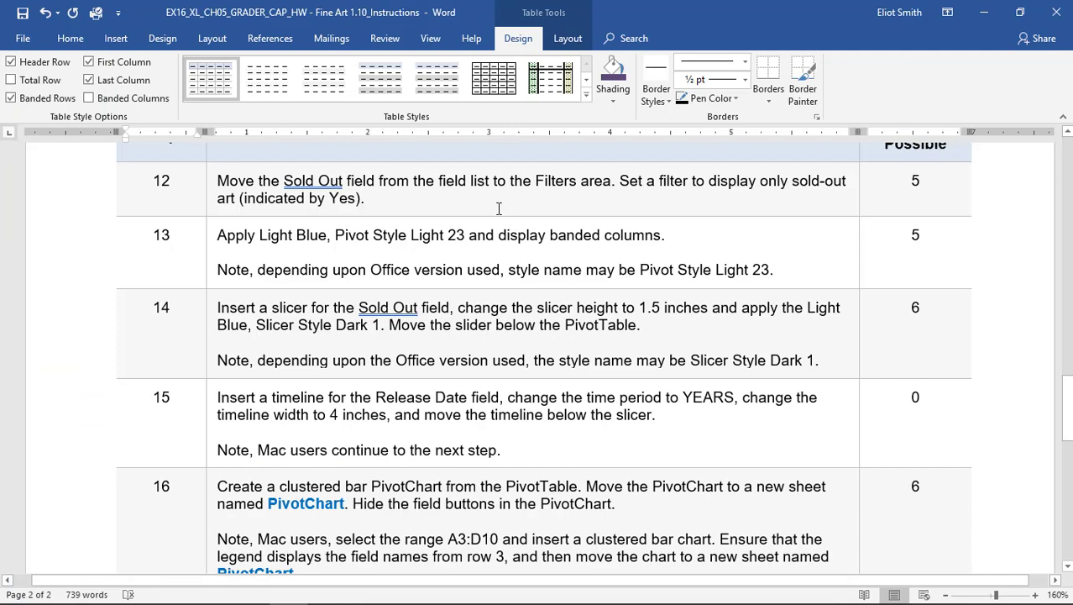
mouse_move(658, 190)
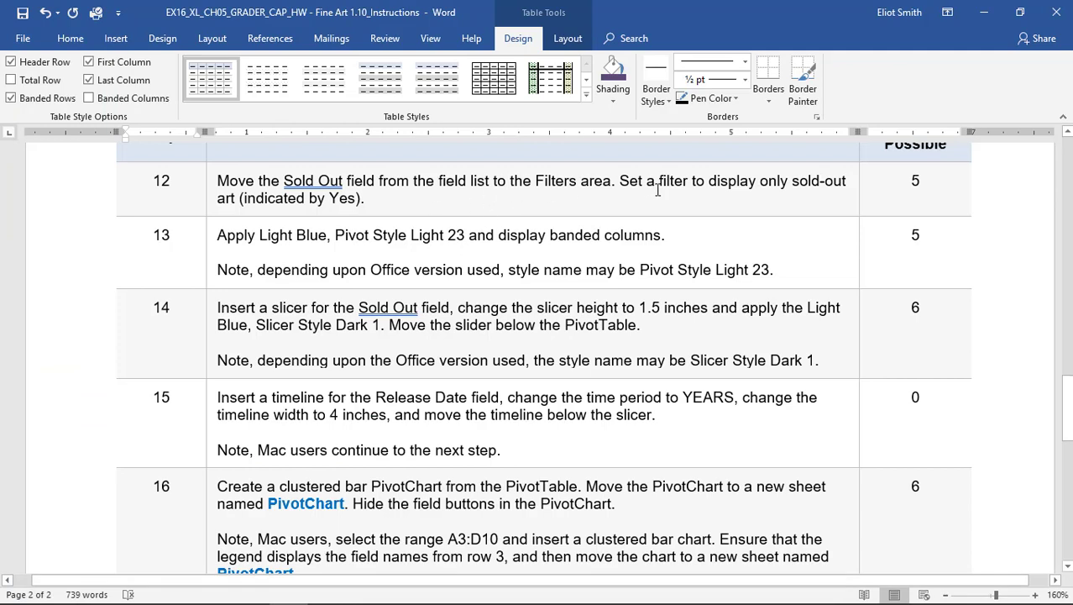
mouse_move(403, 204)
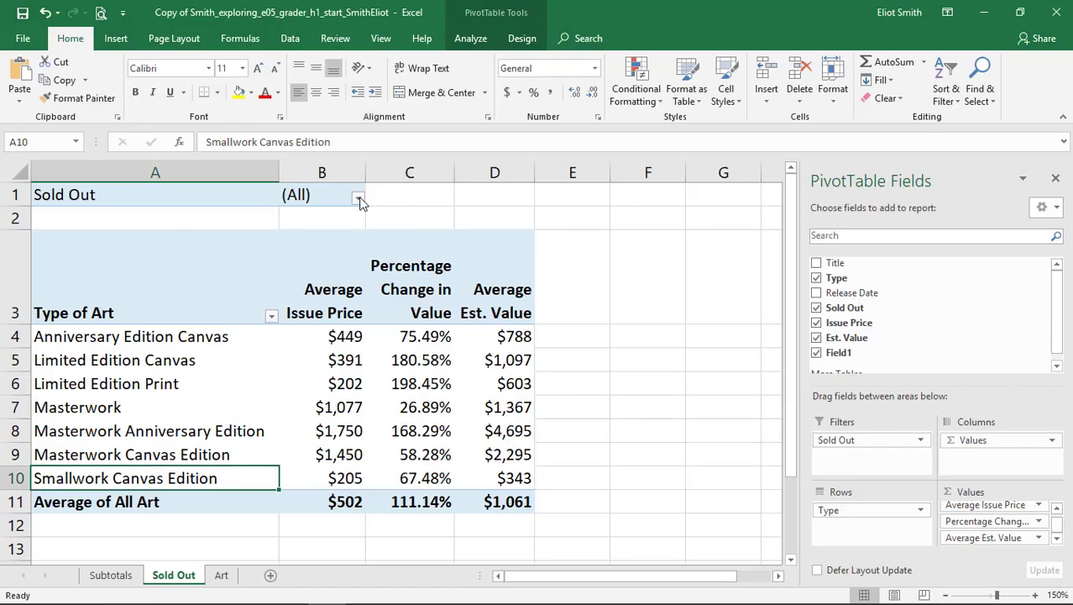
Step: Filter the pivot table's Sold Out field to Yes, giving a $494 overall average
left_click(359, 195)
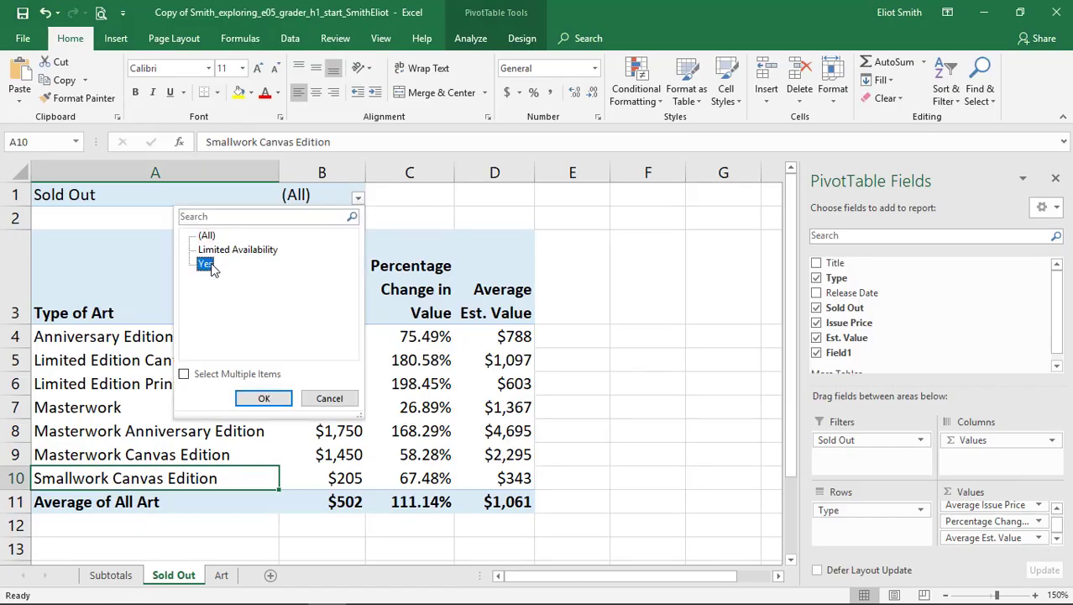
left_click(264, 397)
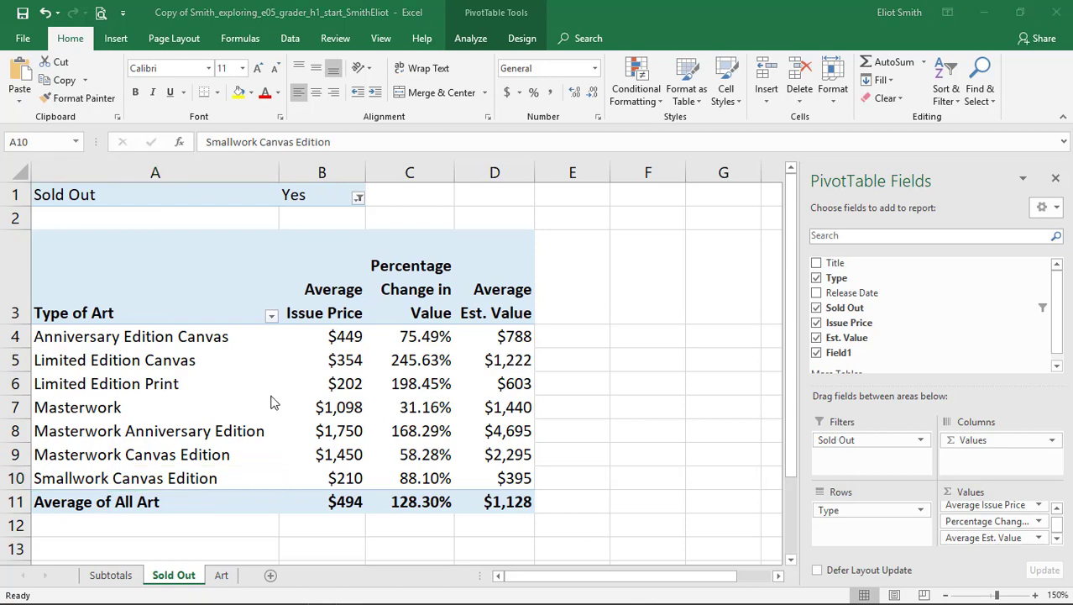
left_click(947, 11)
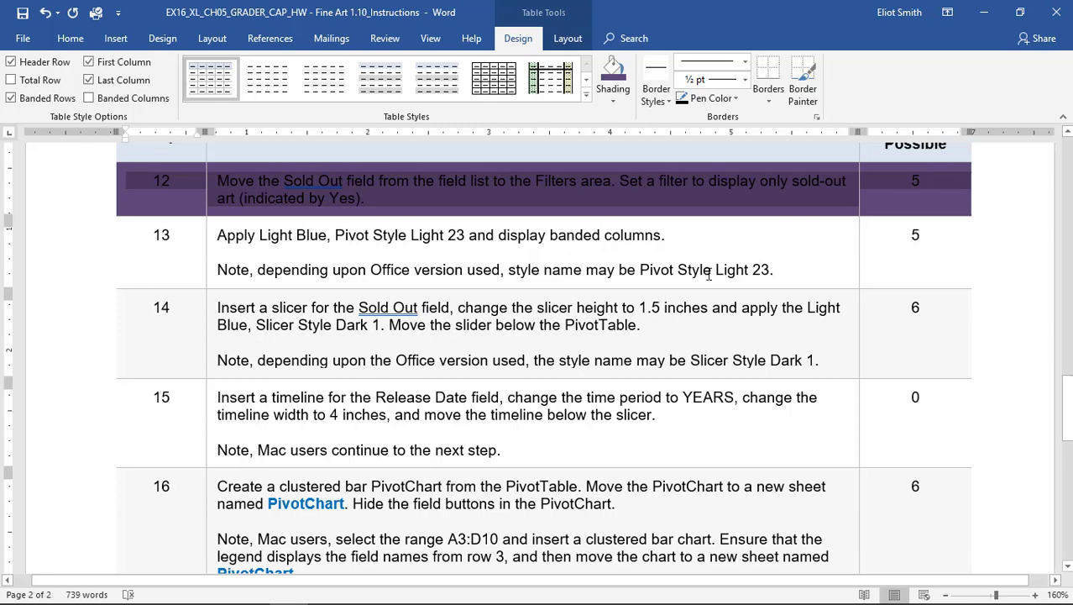
mouse_move(699, 261)
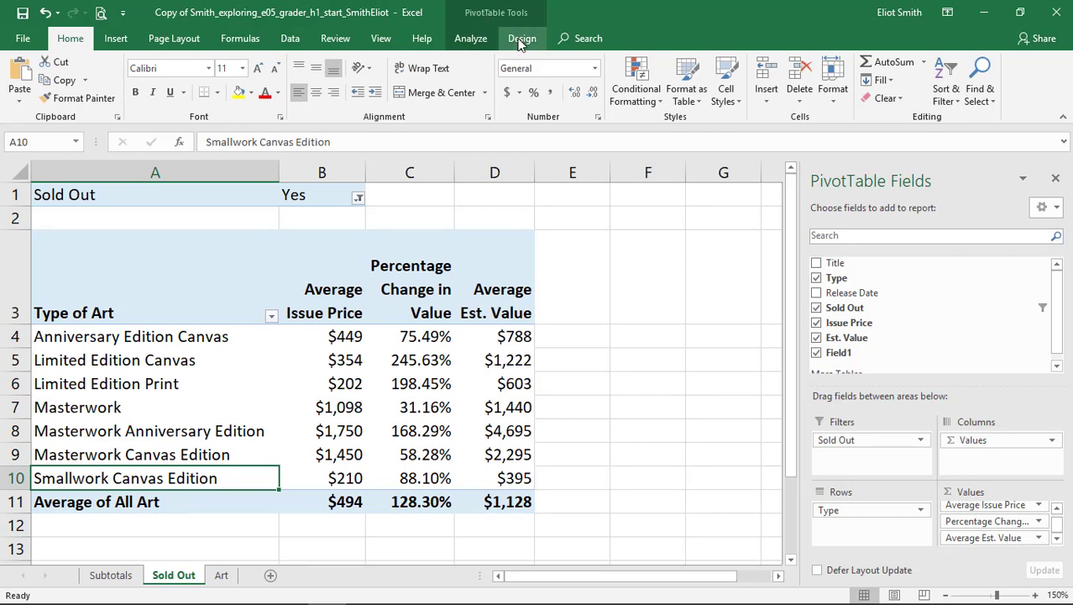
Step: Apply Pivot Style Light 23 to the sold-out pivot table
left_click(522, 38)
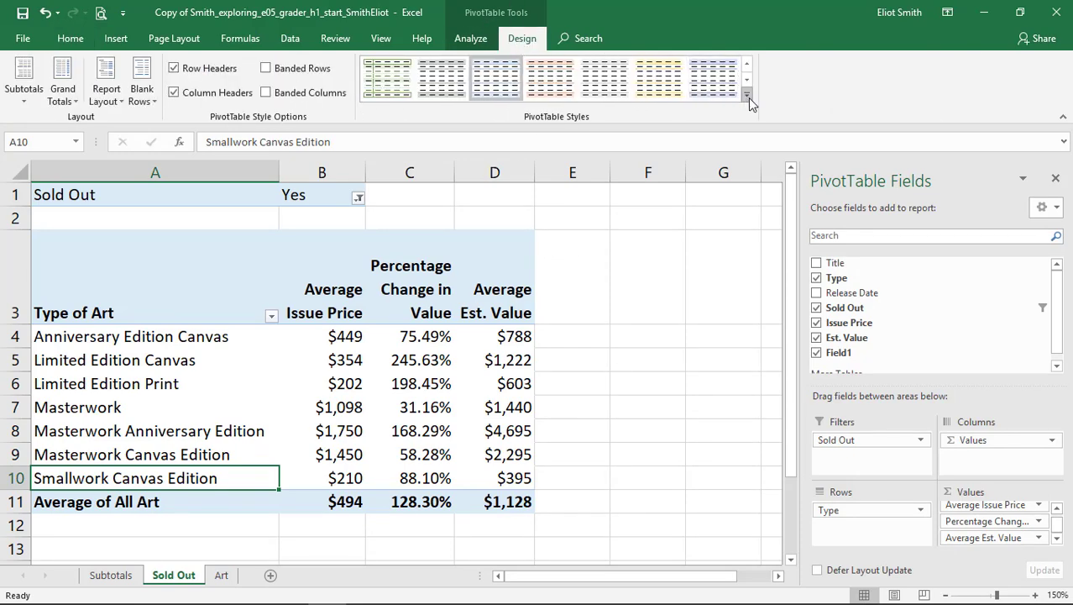
left_click(746, 98)
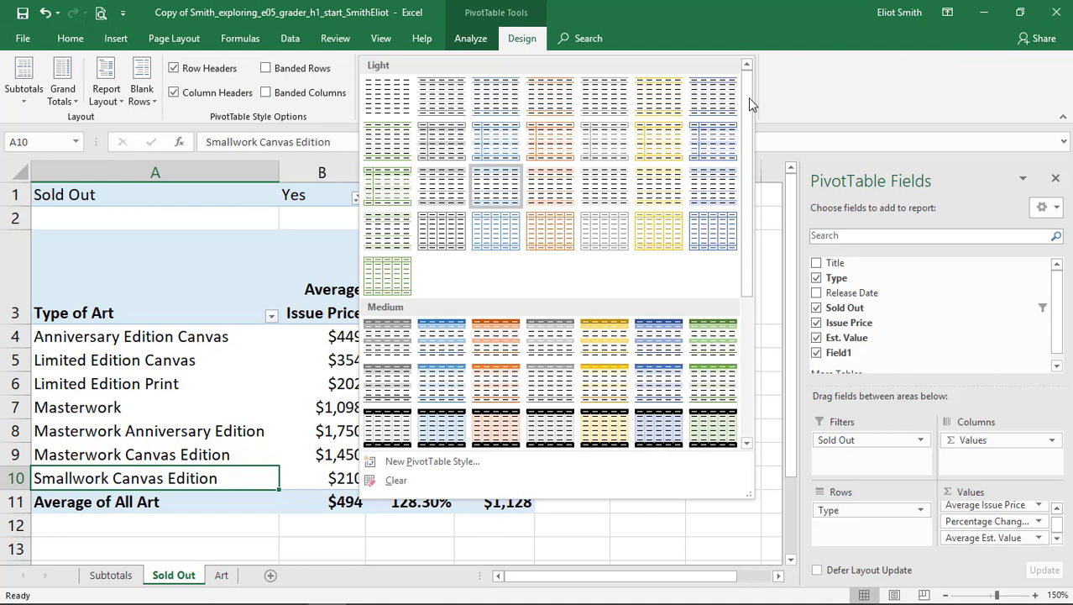
mouse_move(496, 231)
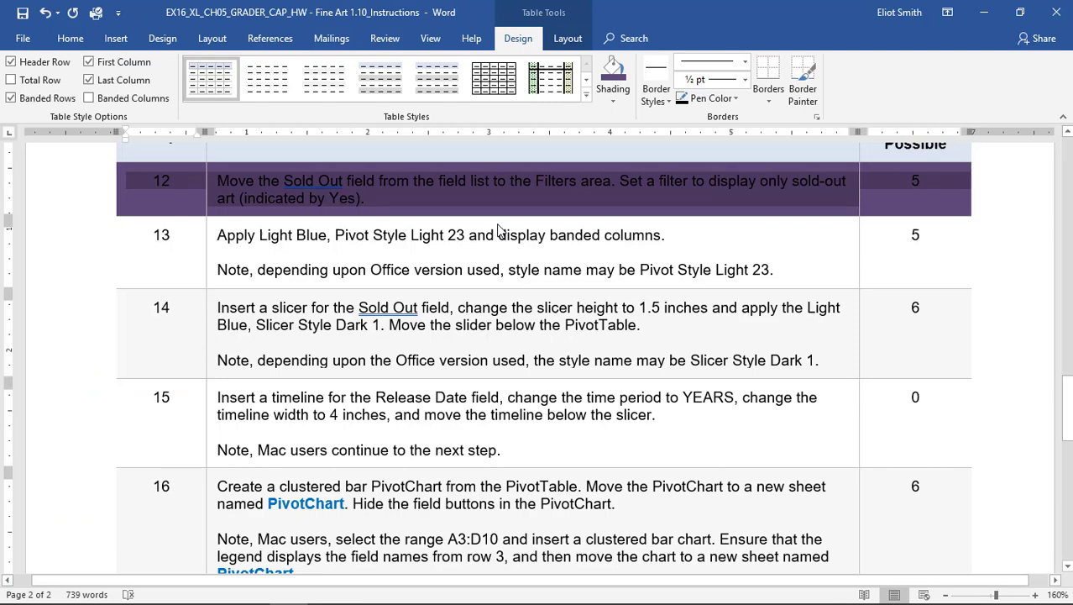
key("alt")
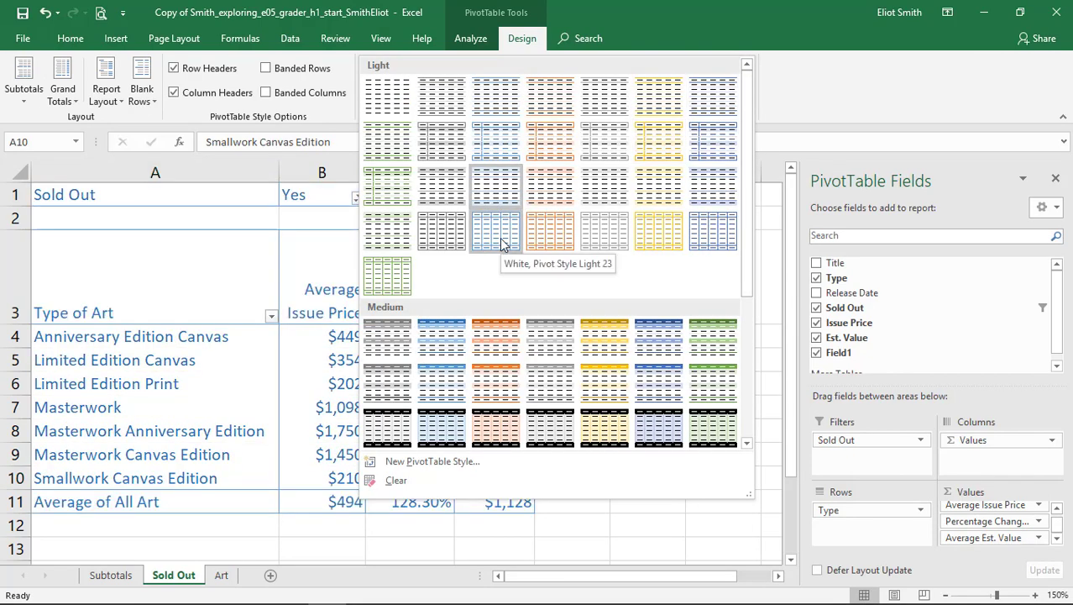
mouse_move(714, 231)
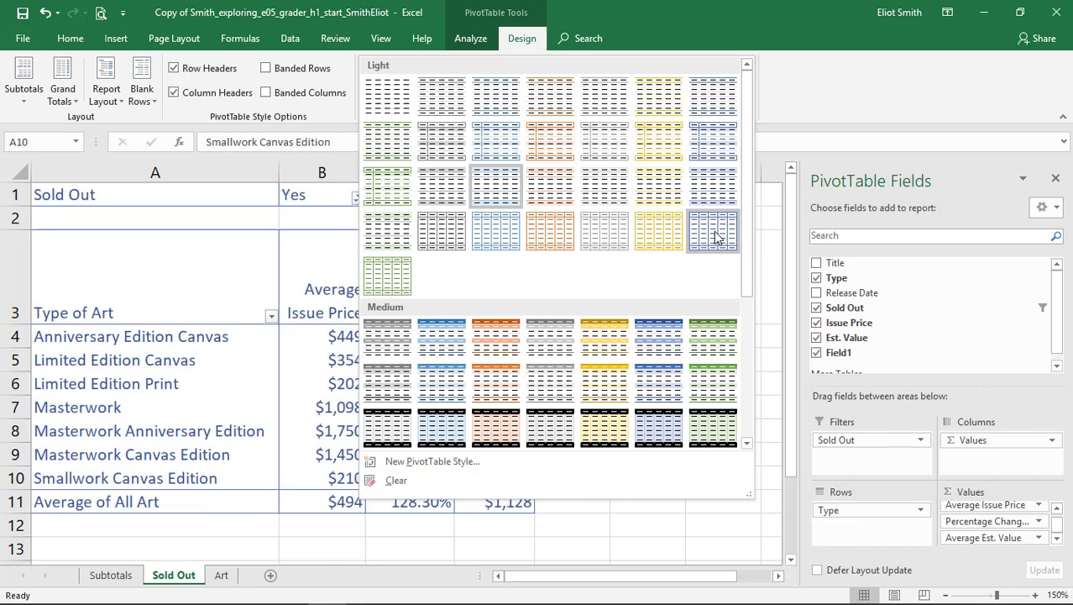
mouse_move(495, 230)
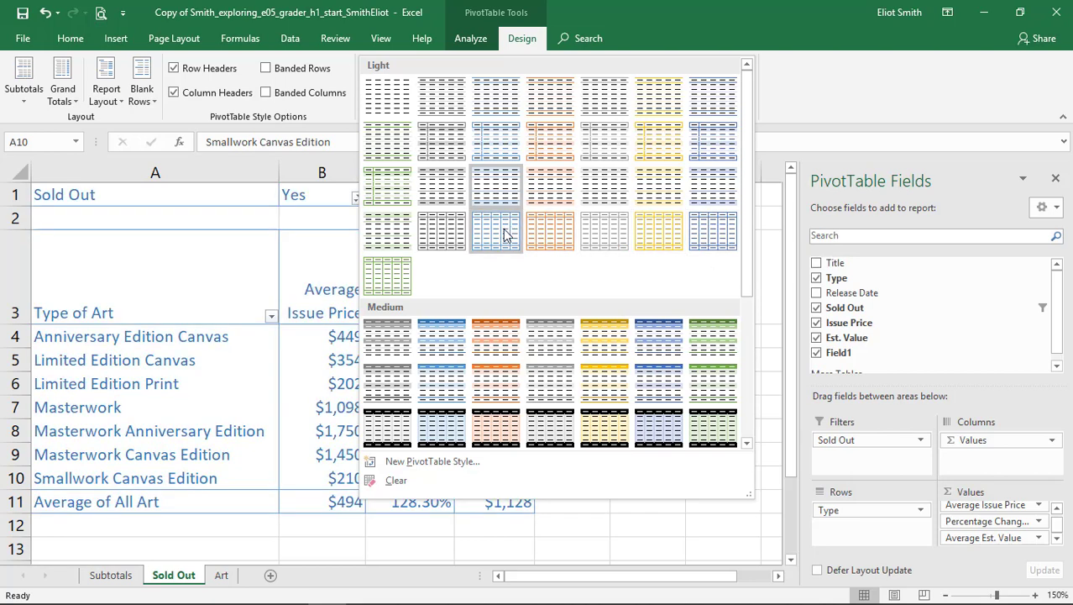
mouse_move(496, 231)
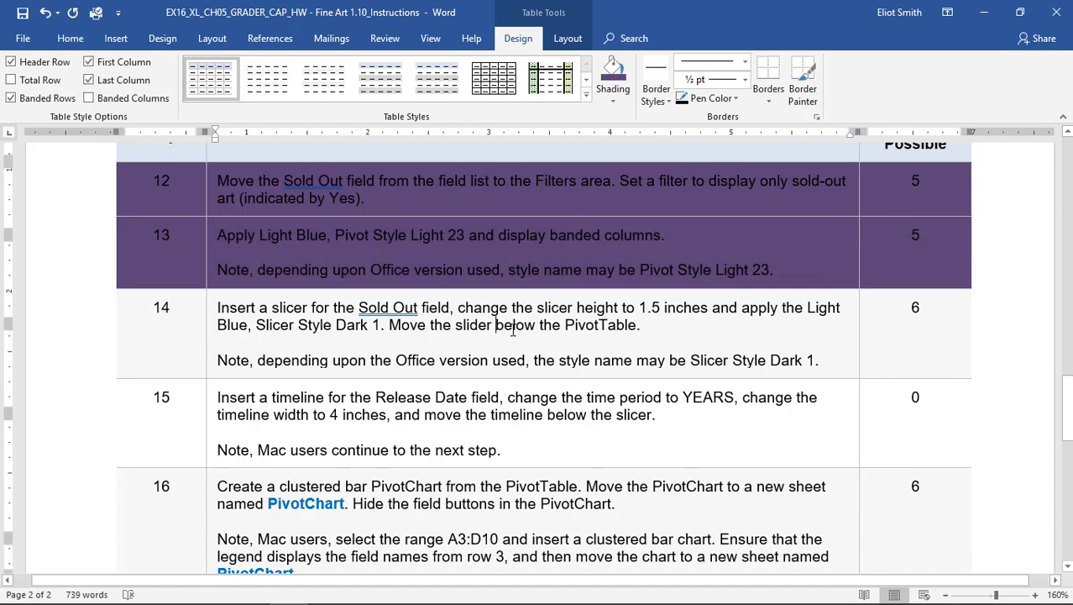
scroll("down", 3)
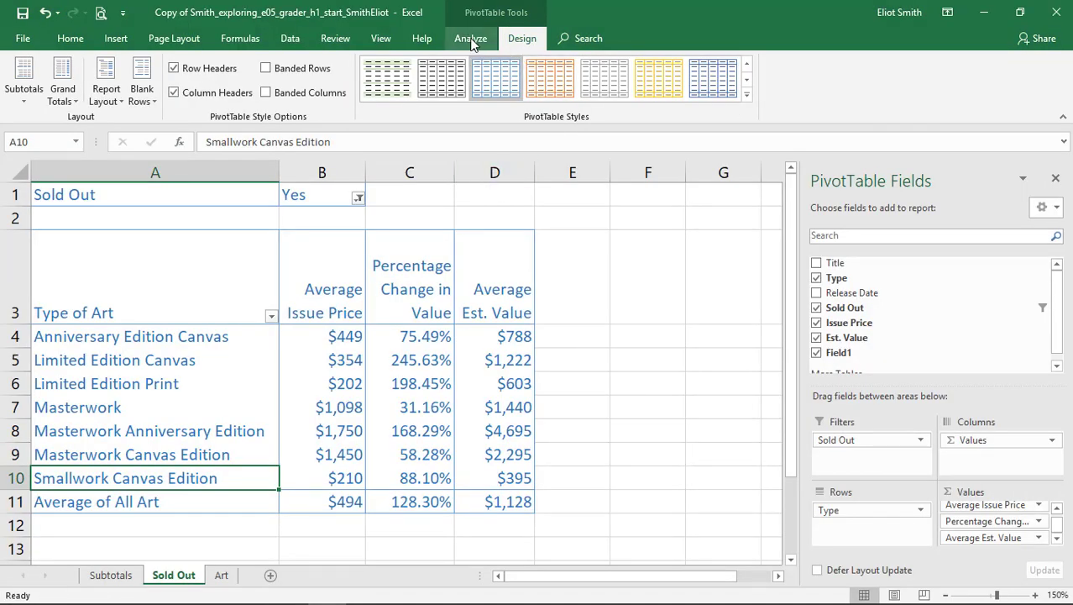
Step: Insert a Sold Out slicer over the pivot table and set its height to 1.5 inches
left_click(470, 39)
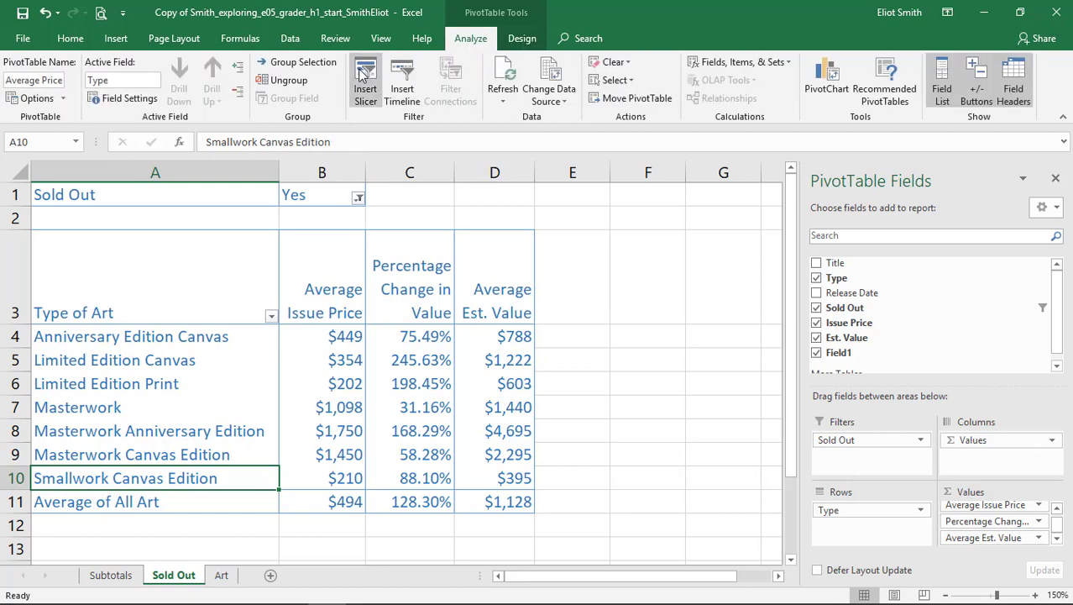
left_click(366, 76)
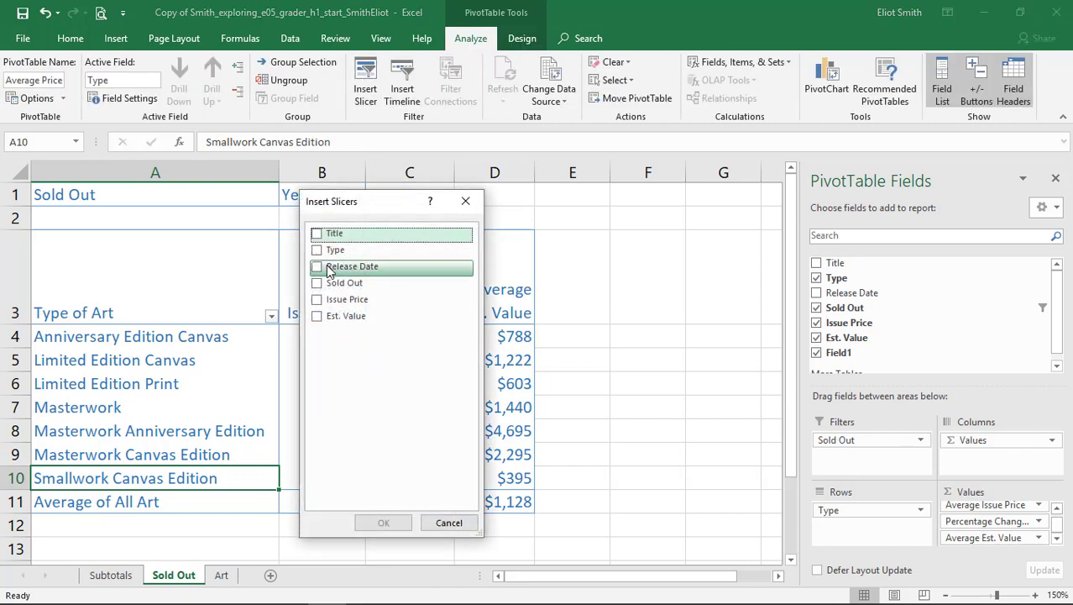
left_click(317, 282)
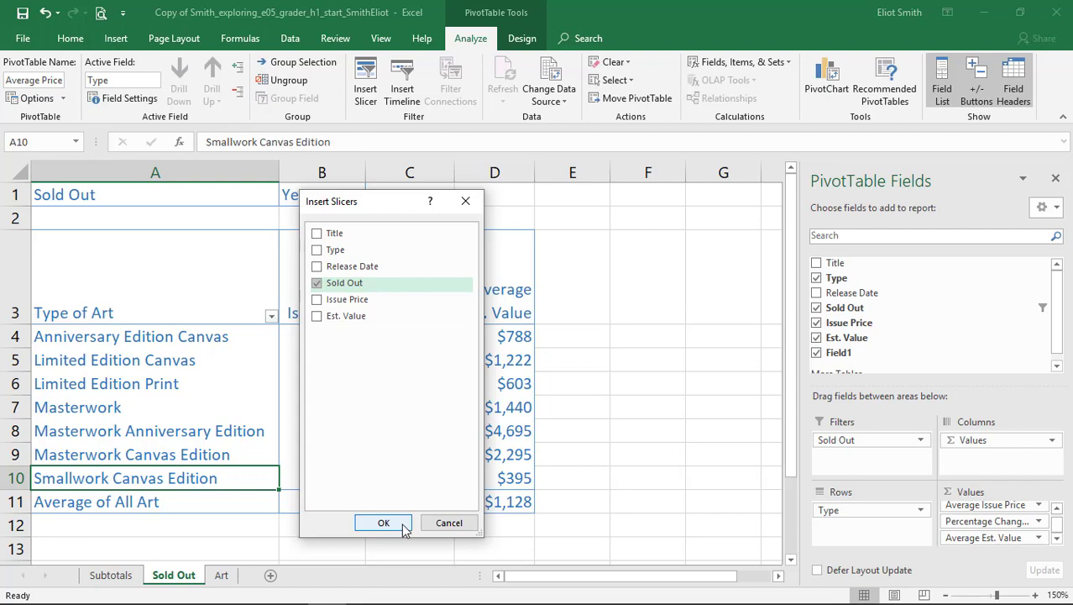
left_click(384, 522)
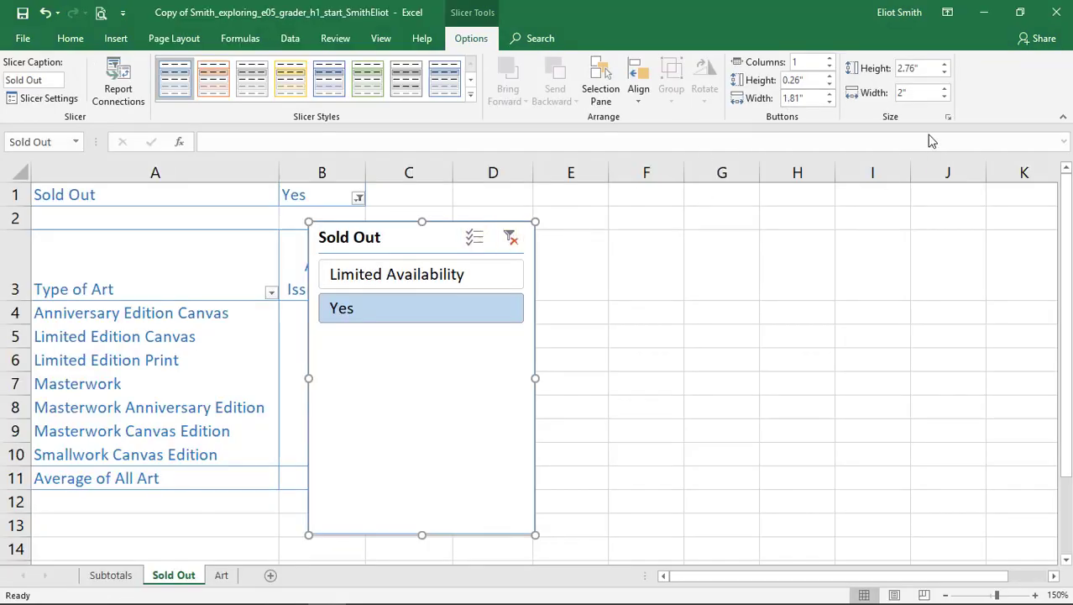
left_click(944, 72)
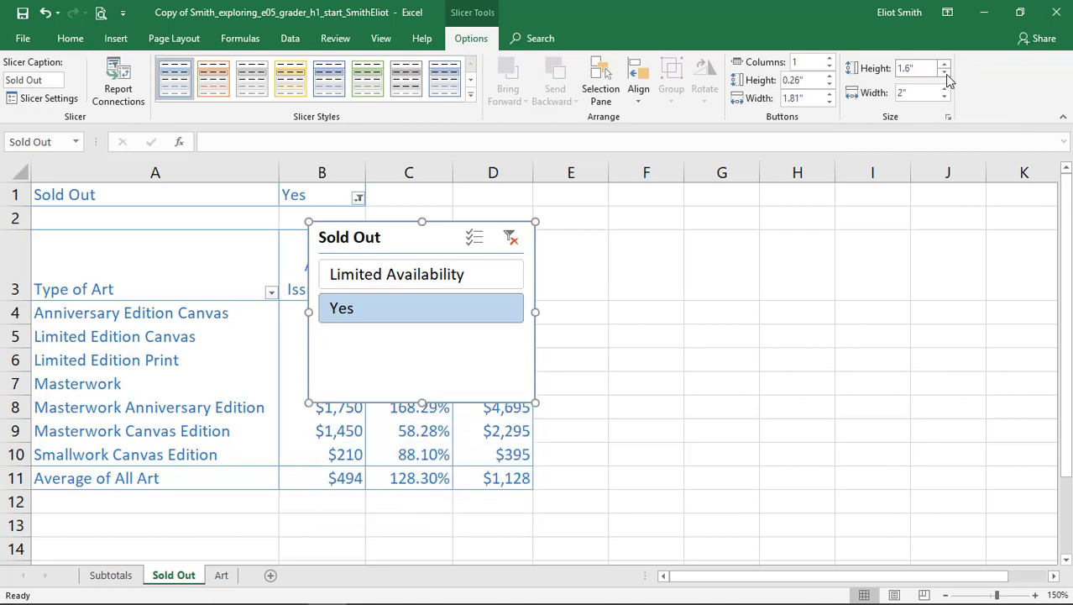
left_click_drag(421, 403, 421, 390)
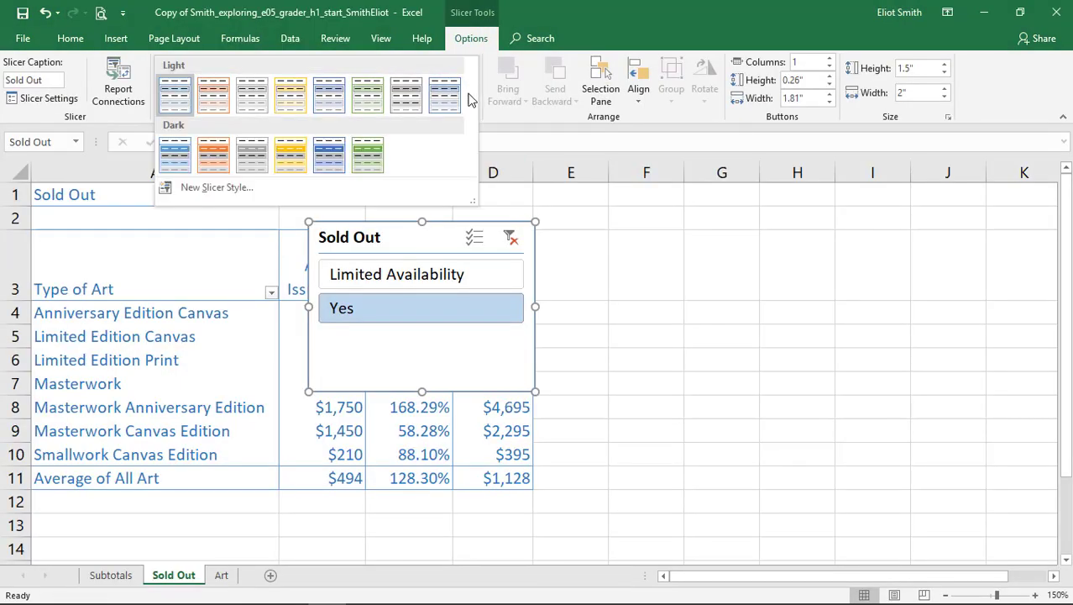
mouse_move(175, 155)
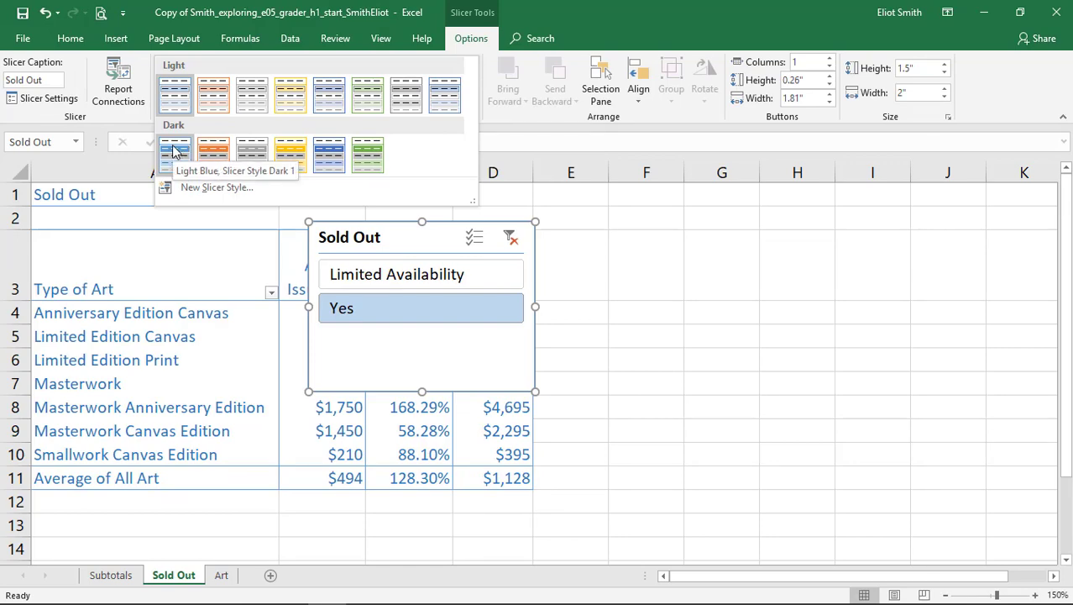